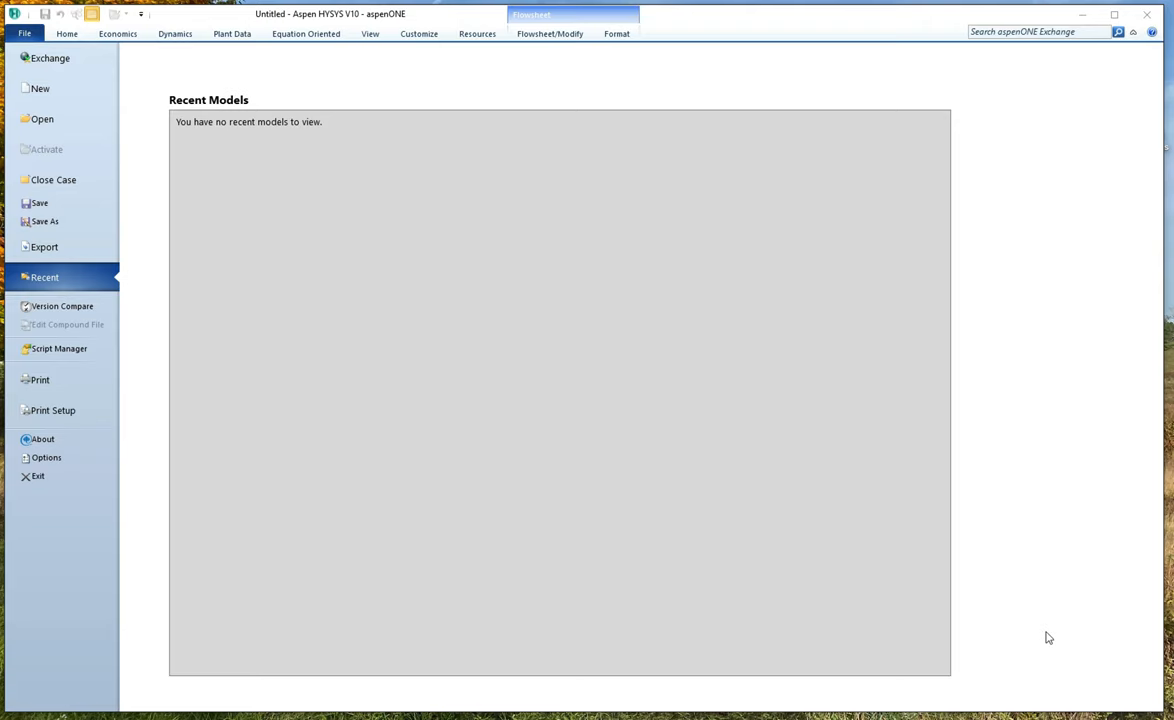
mouse_move(988, 340)
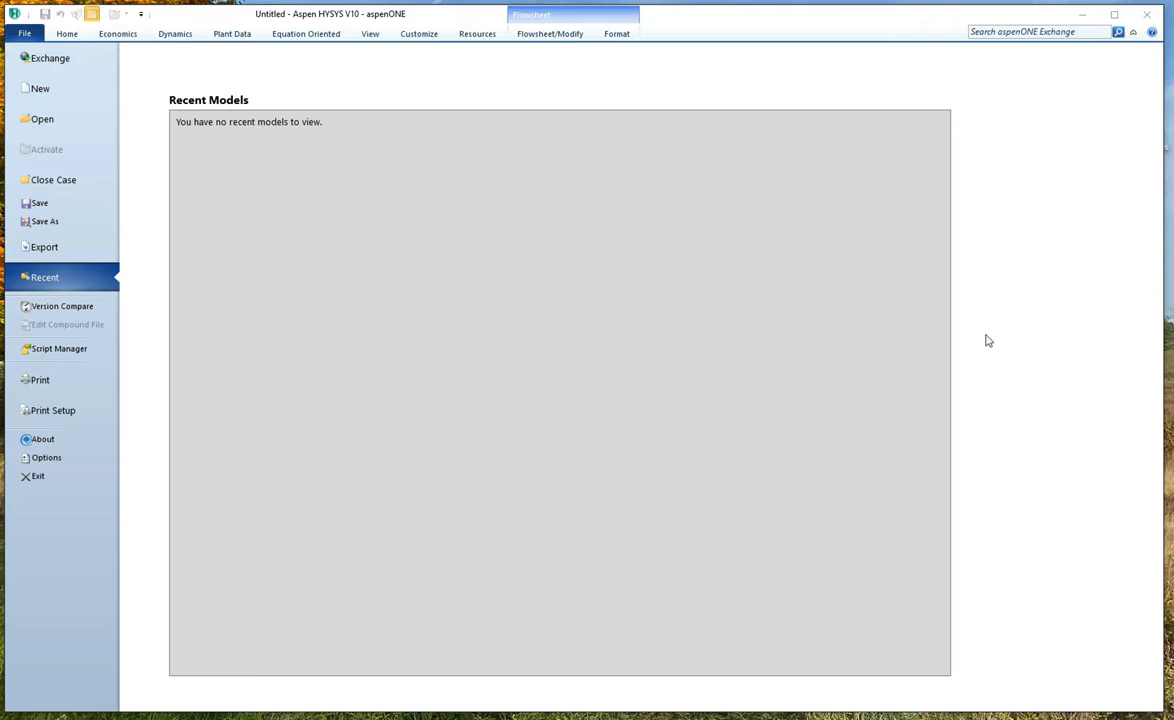
mouse_move(972, 262)
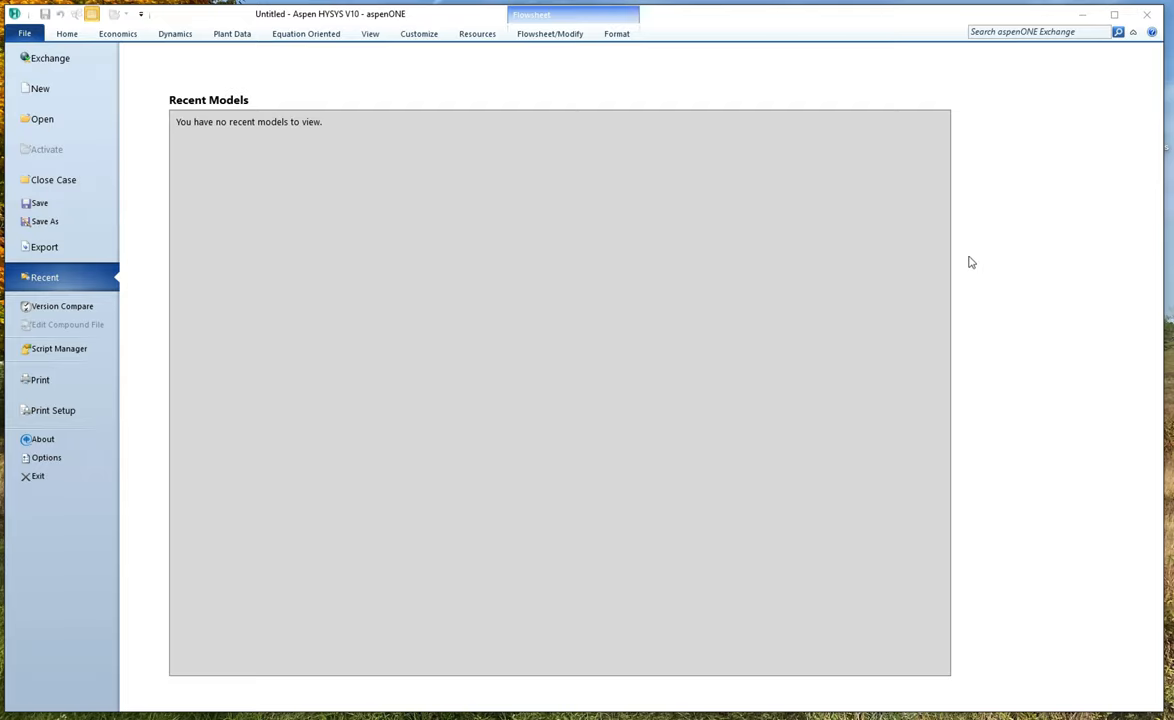
mouse_move(490, 68)
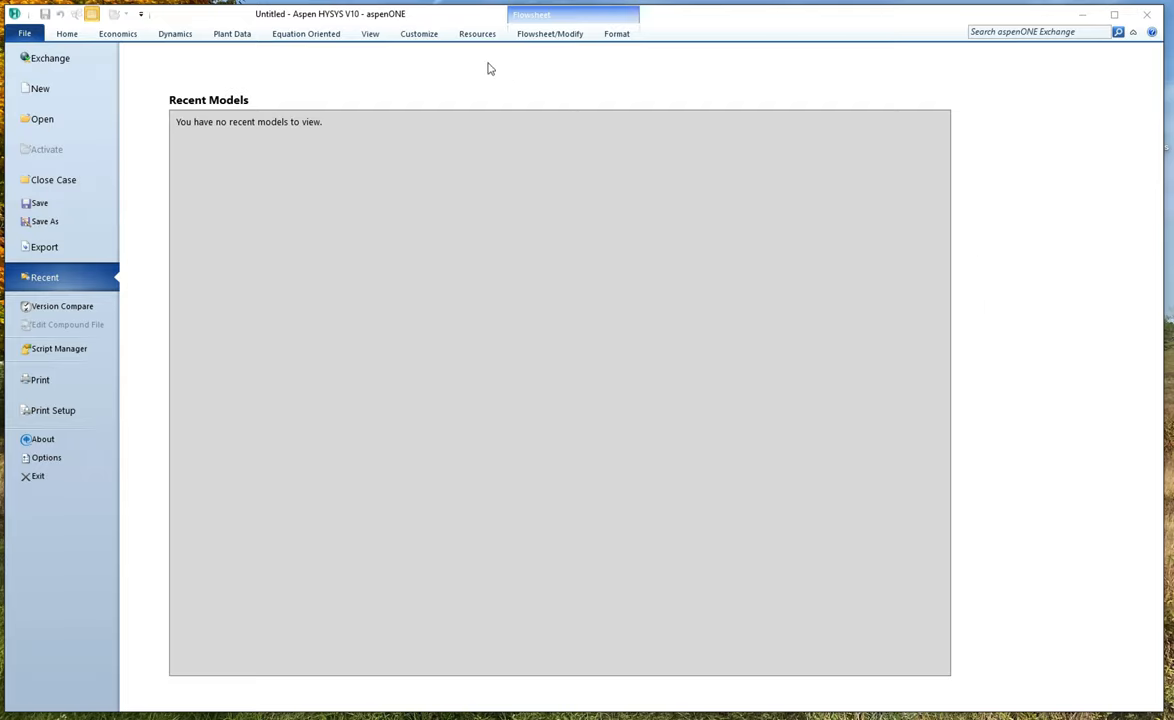
mouse_move(64, 76)
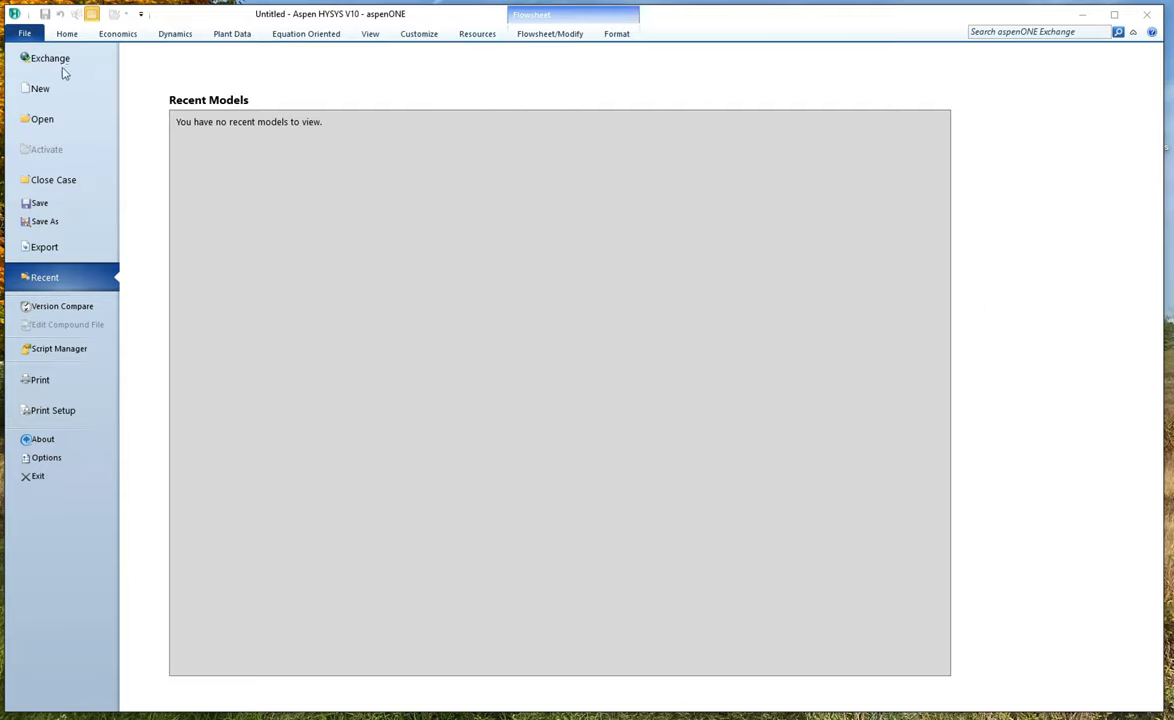
mouse_move(46, 94)
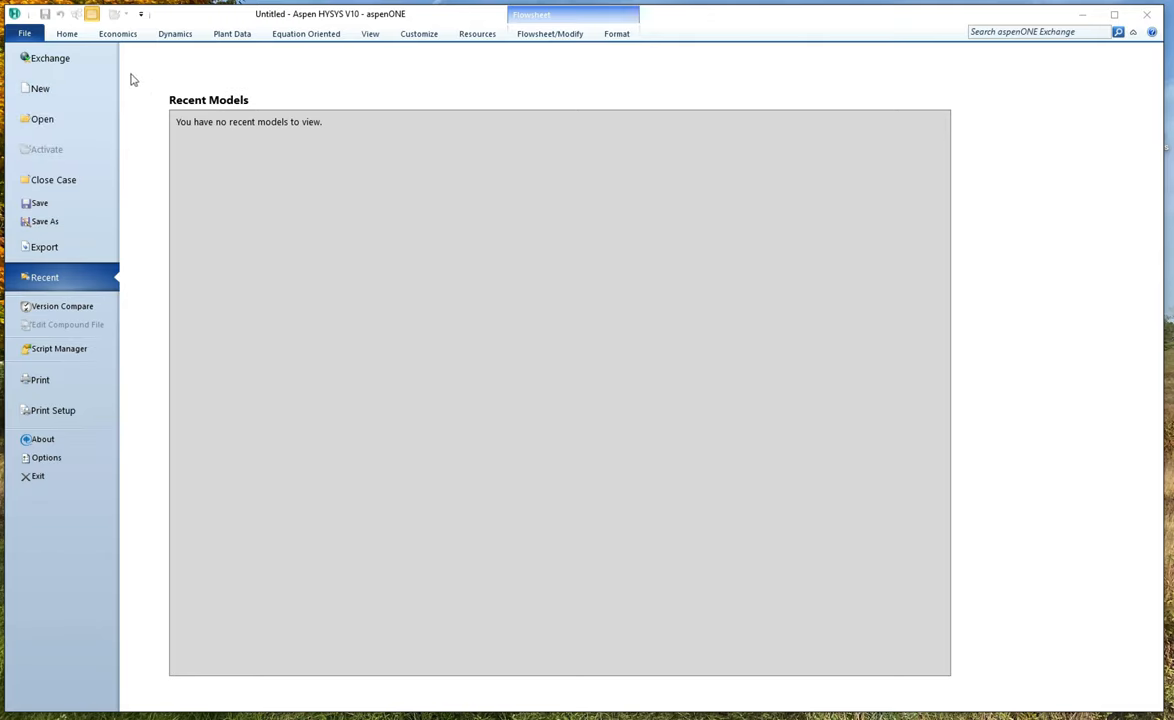
mouse_move(44, 88)
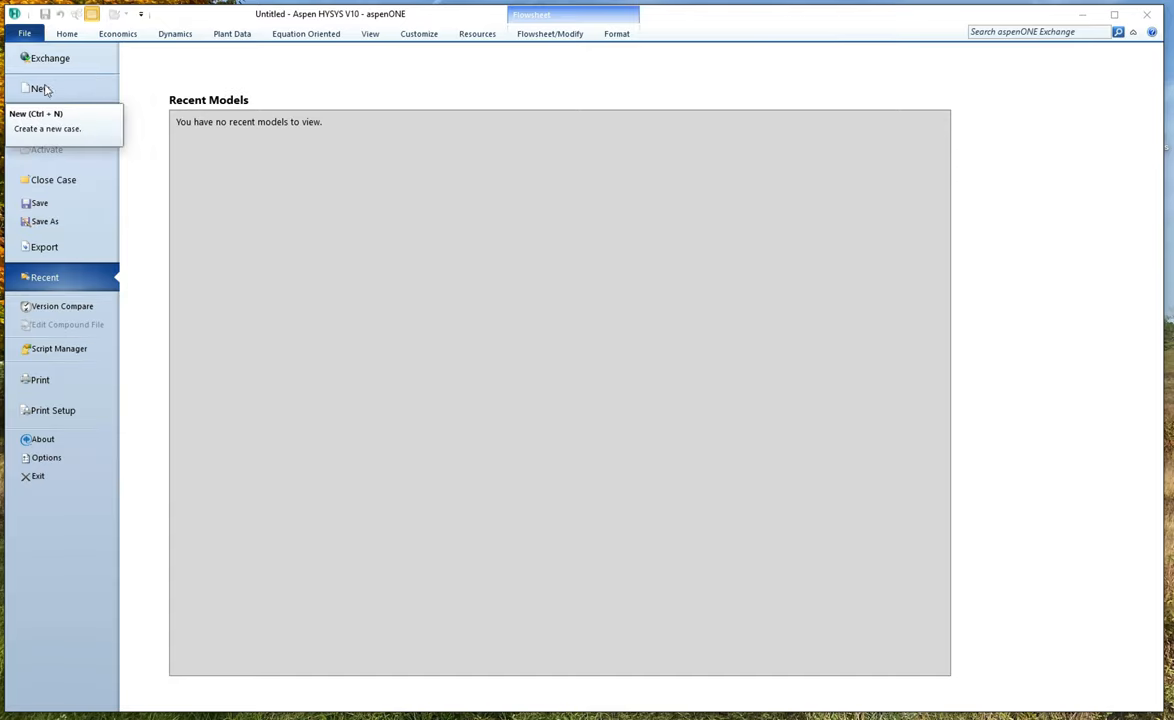
Step: Show the File > New options (Case, Template, Column and others)
left_click(38, 88)
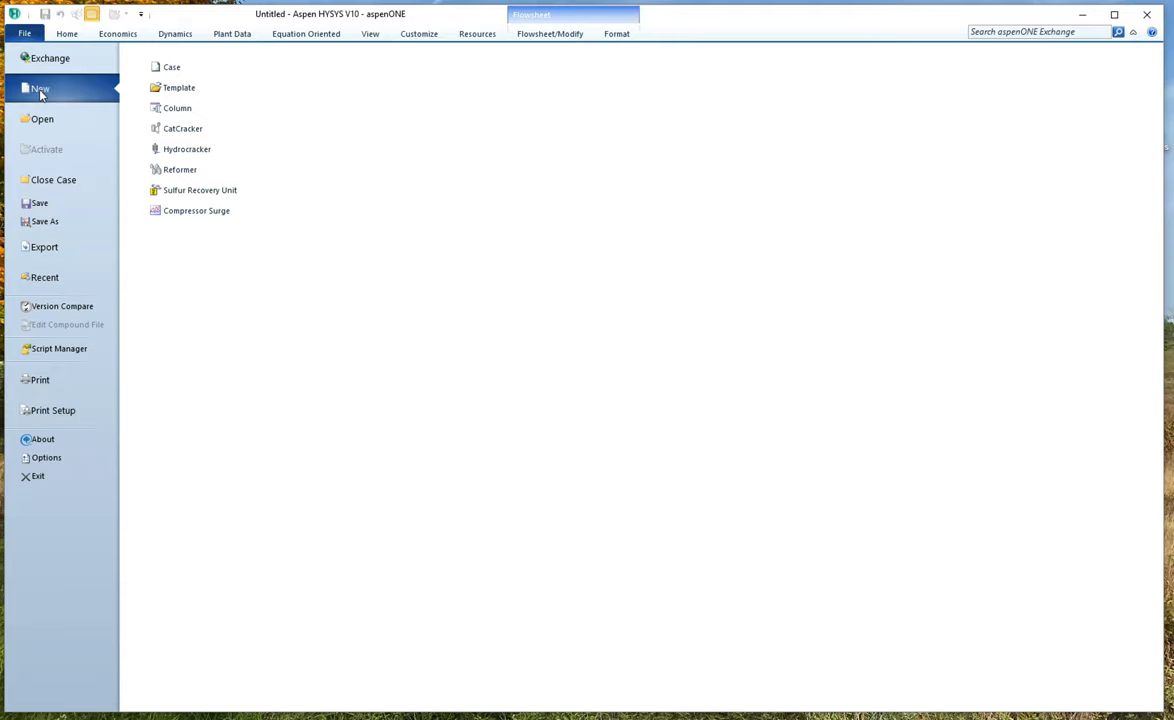
Step: Create a new blank simulation case landing on its empty Component Lists page
left_click(176, 68)
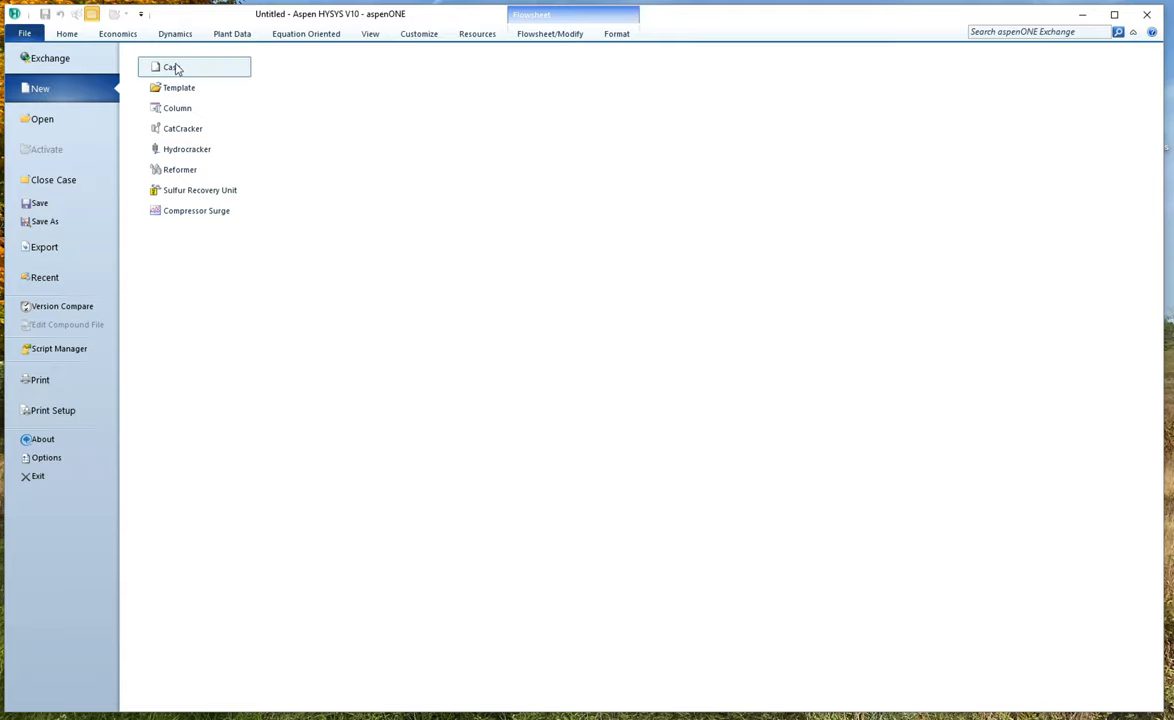
left_click(184, 68)
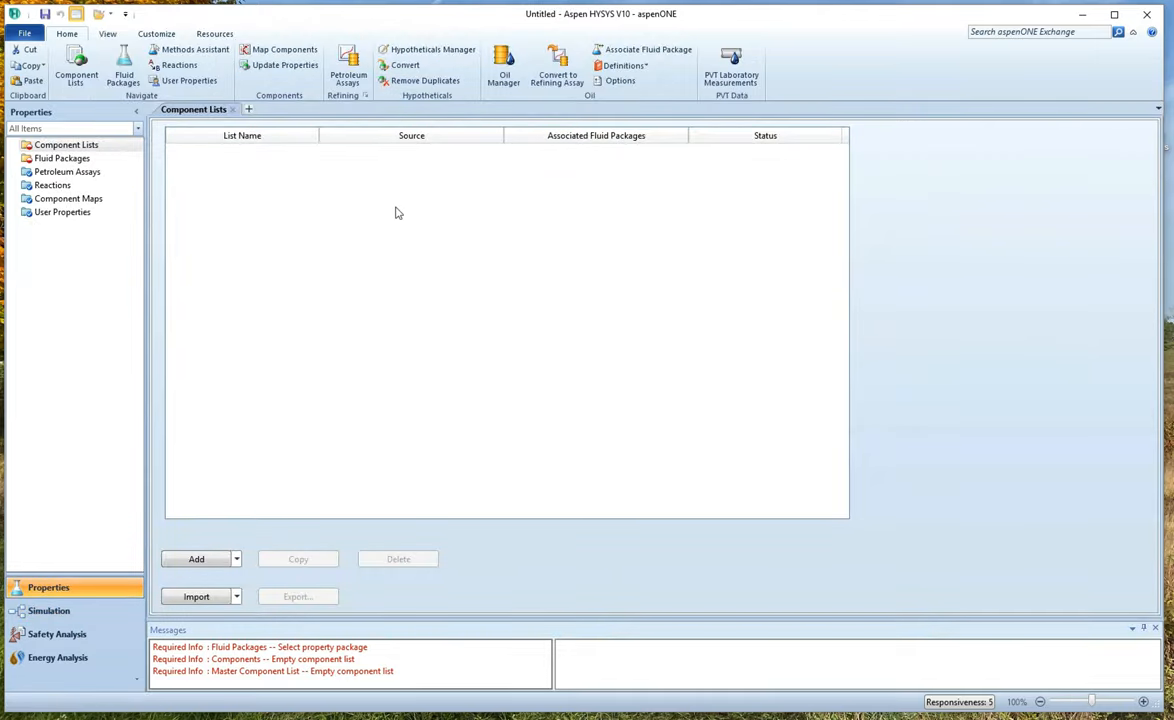
mouse_move(184, 160)
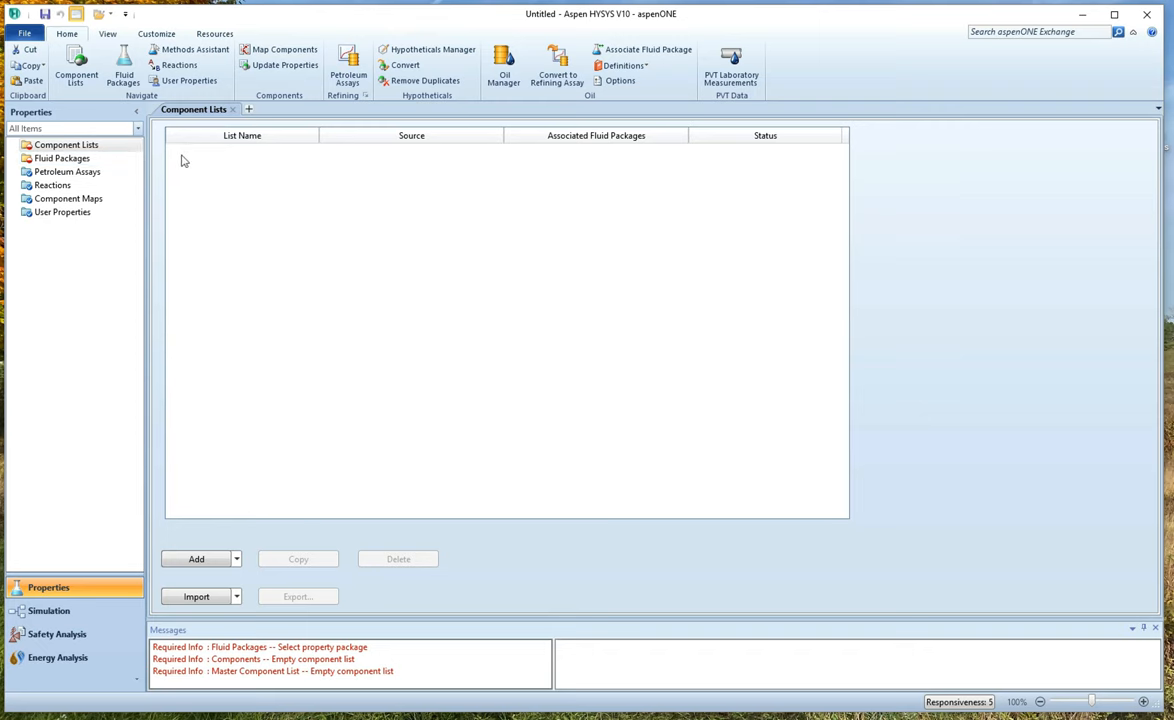
left_click(196, 560)
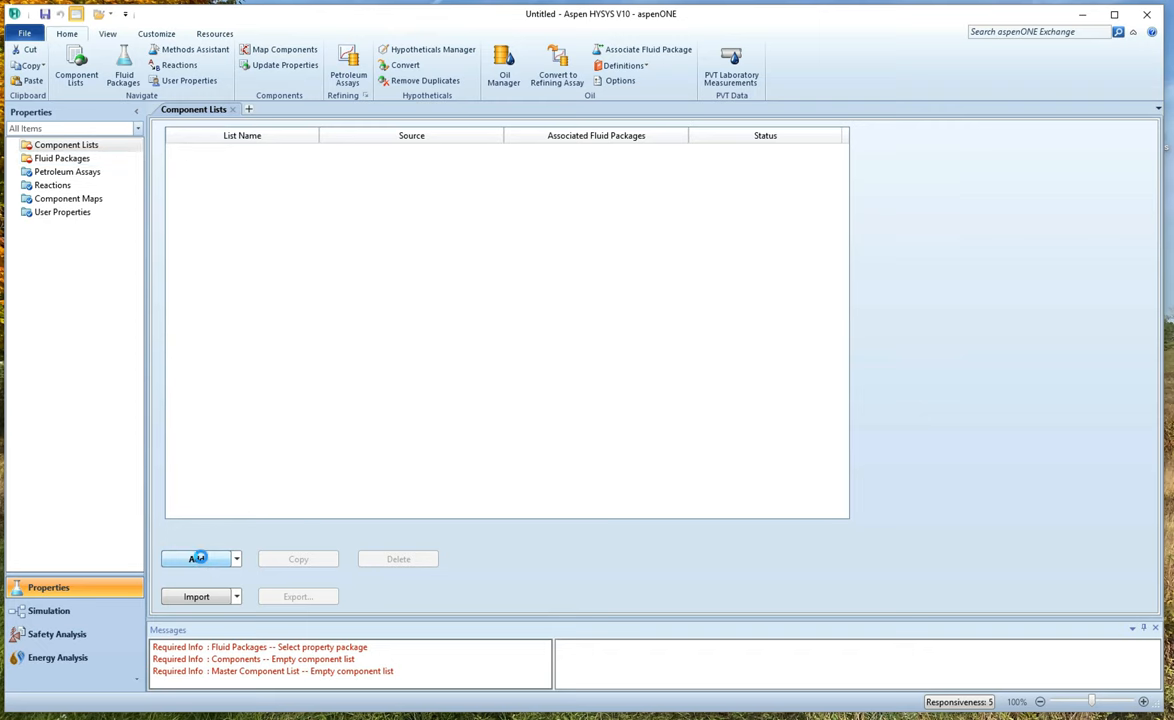
Step: Create Component List - 1 and add Methanol found by searching 'methan'
left_click(196, 560)
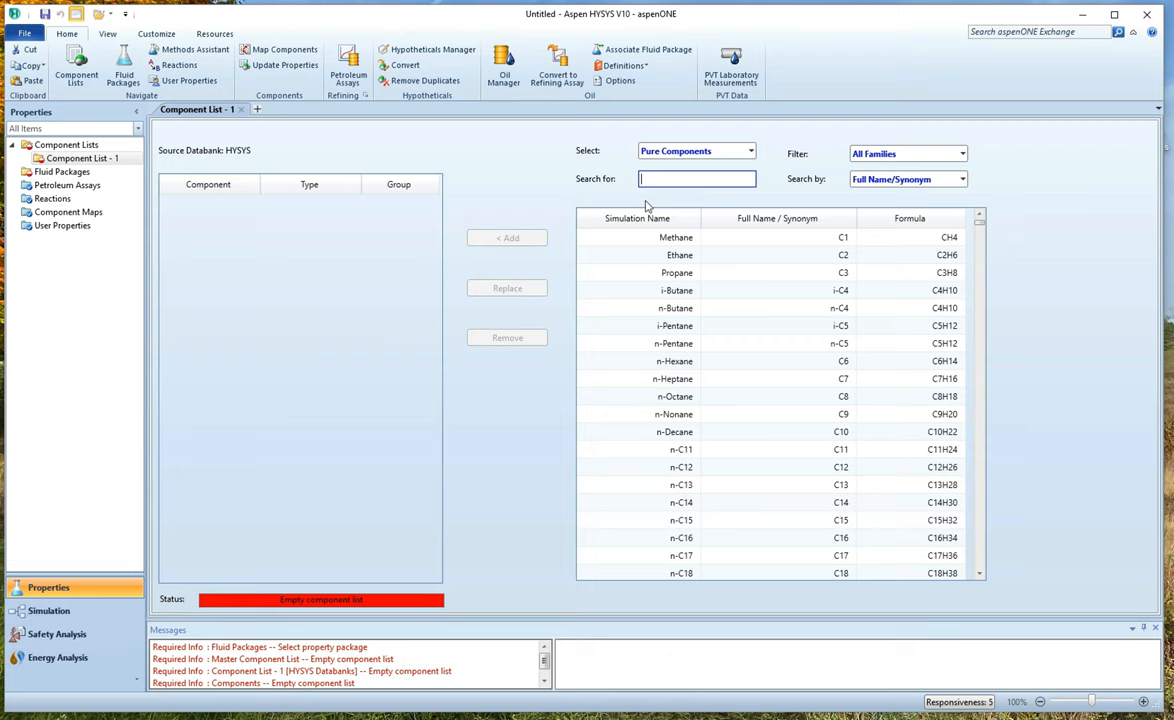
type("methanol")
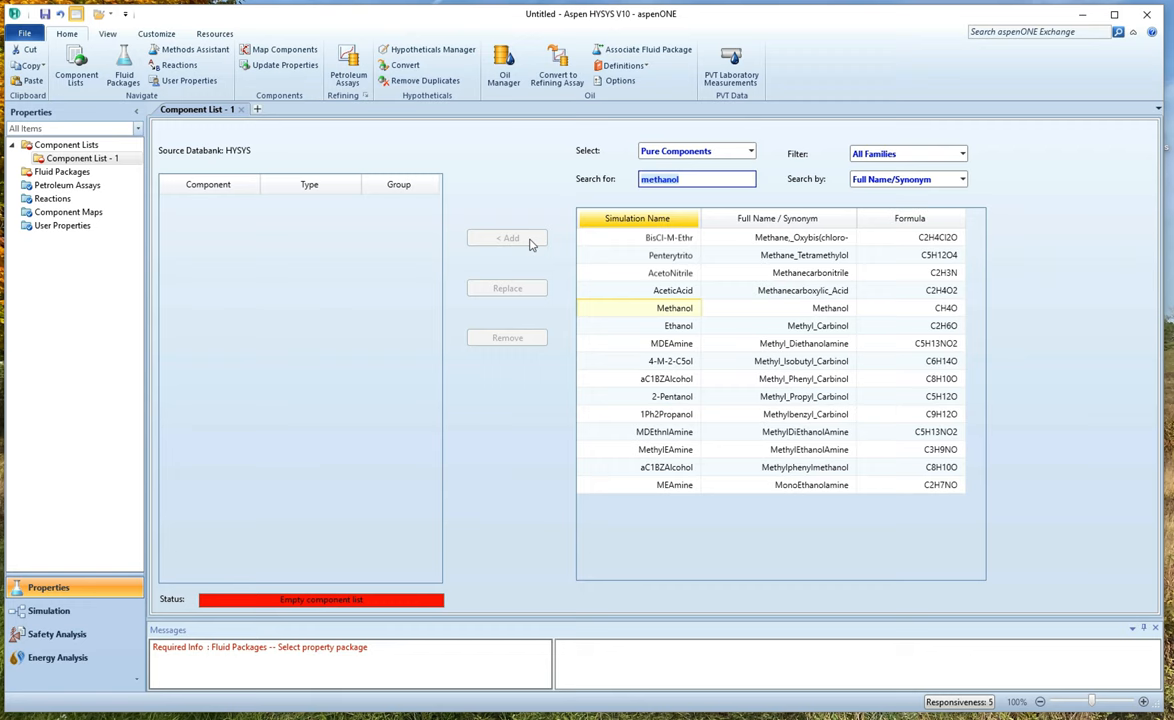
left_click(508, 238)
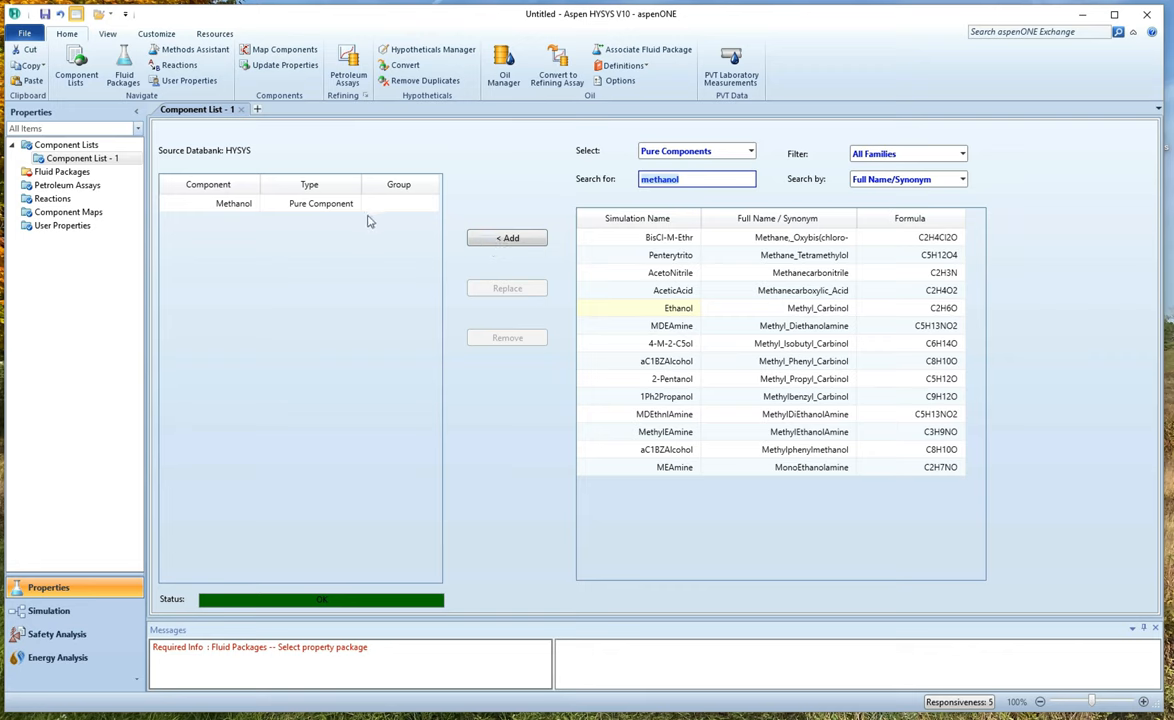
mouse_move(152, 204)
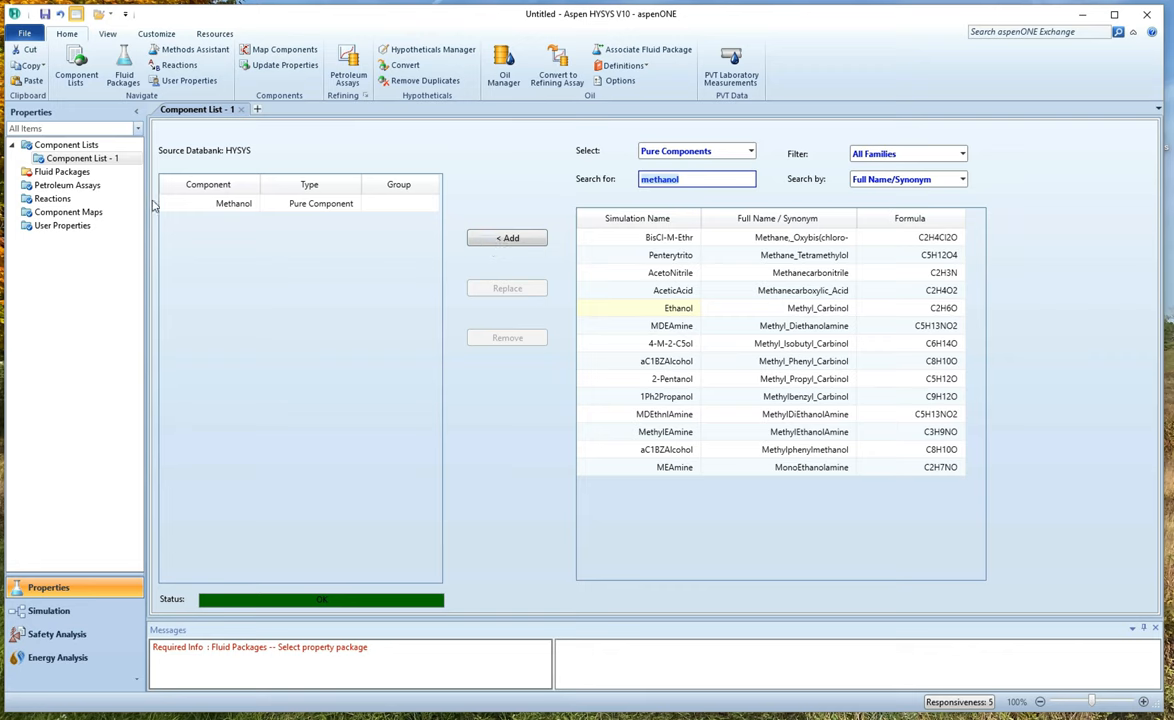
mouse_move(228, 166)
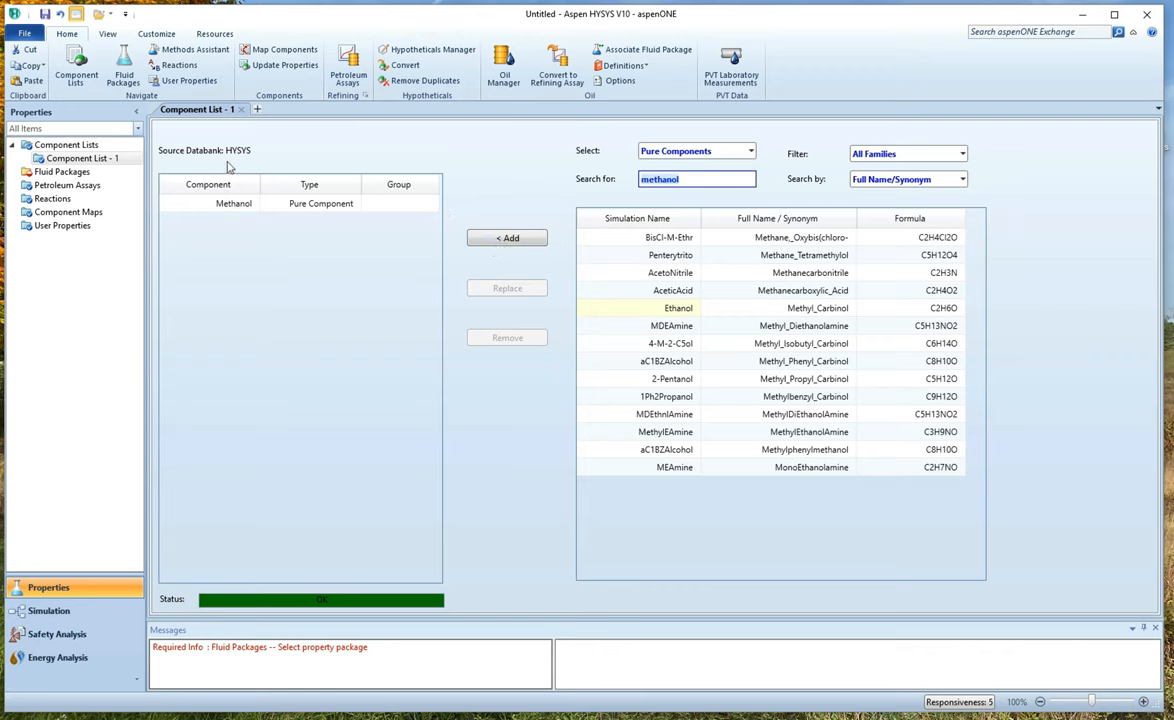
Step: Add fluid package Basis-1 linked to Component List - 1
left_click(60, 172)
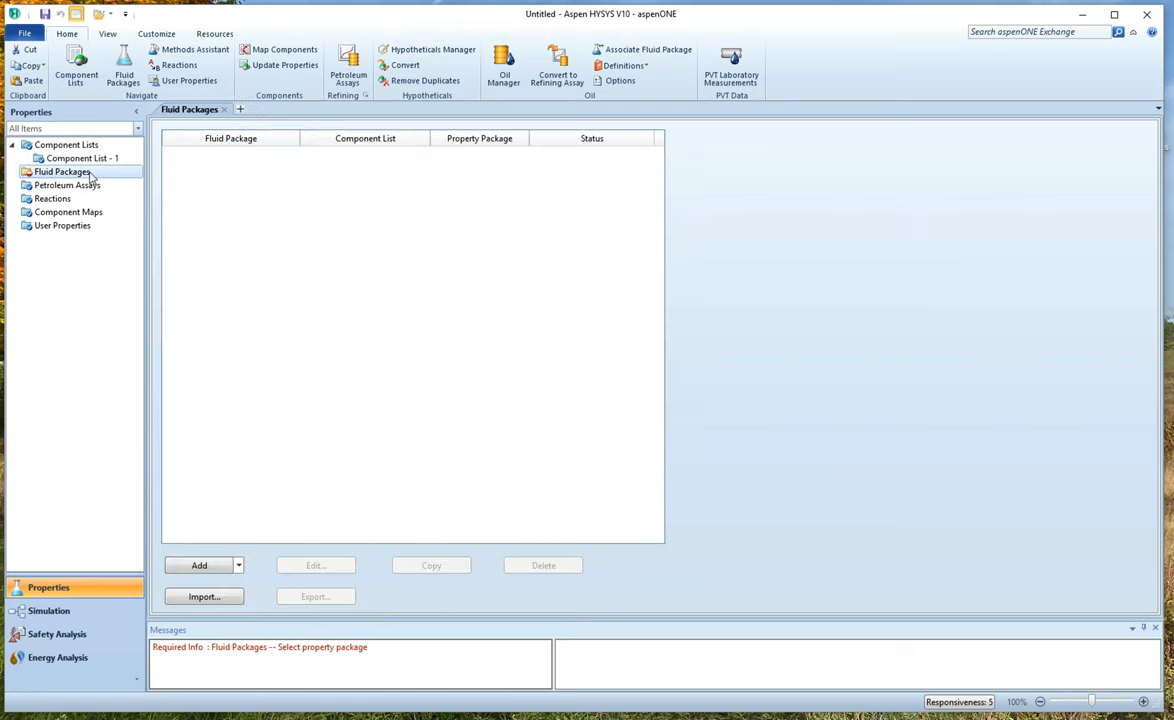
mouse_move(272, 224)
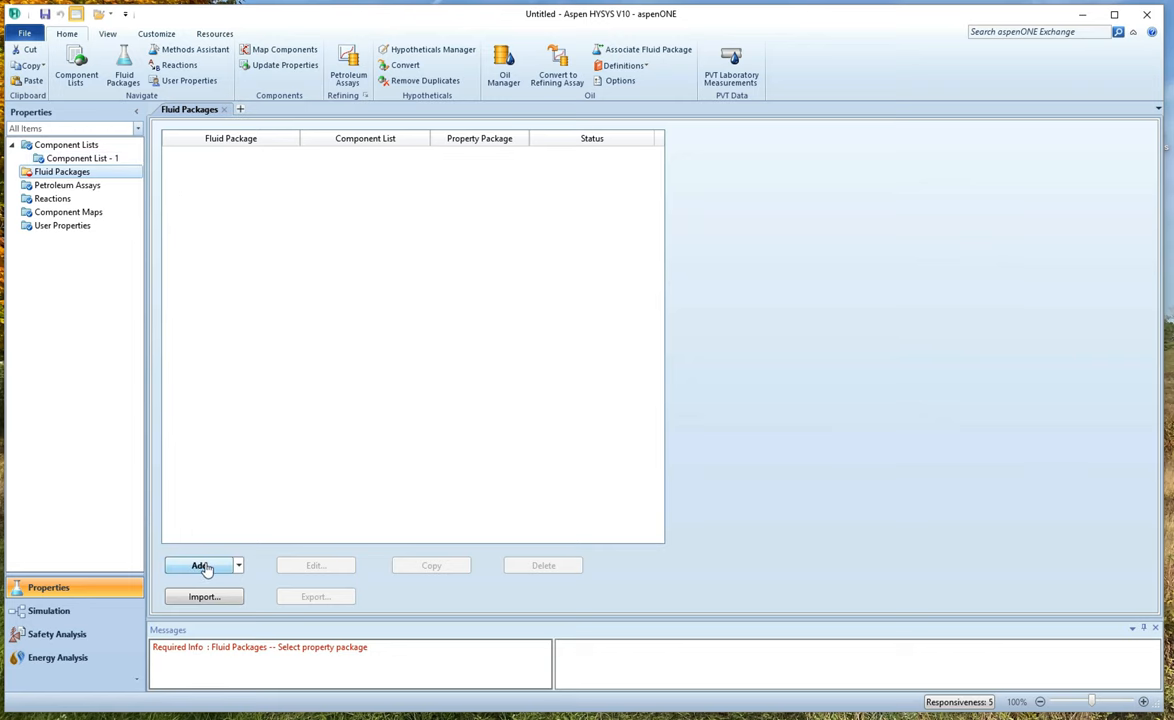
left_click(196, 564)
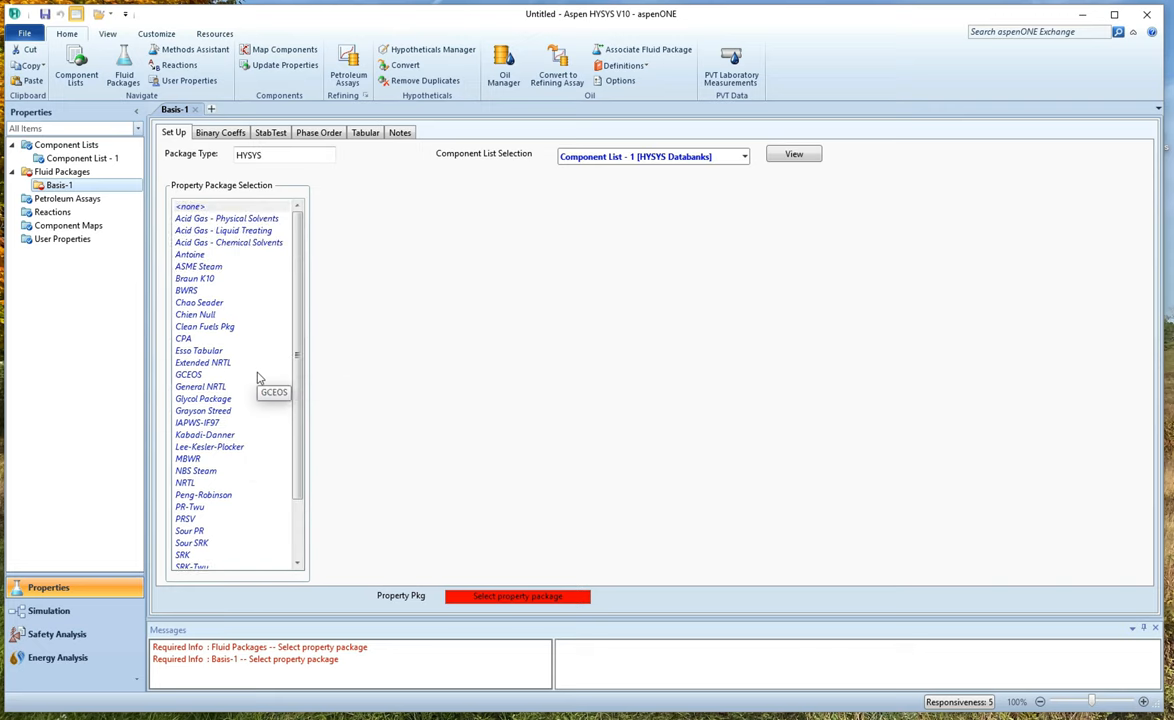
mouse_move(268, 376)
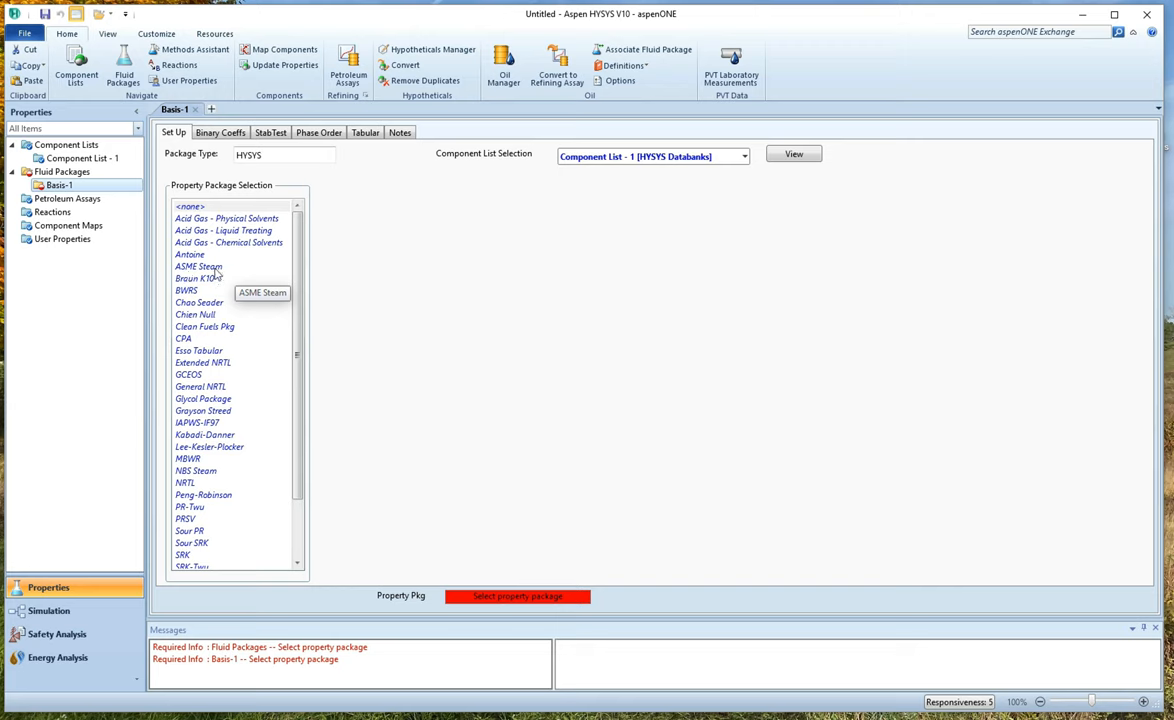
left_click(198, 266)
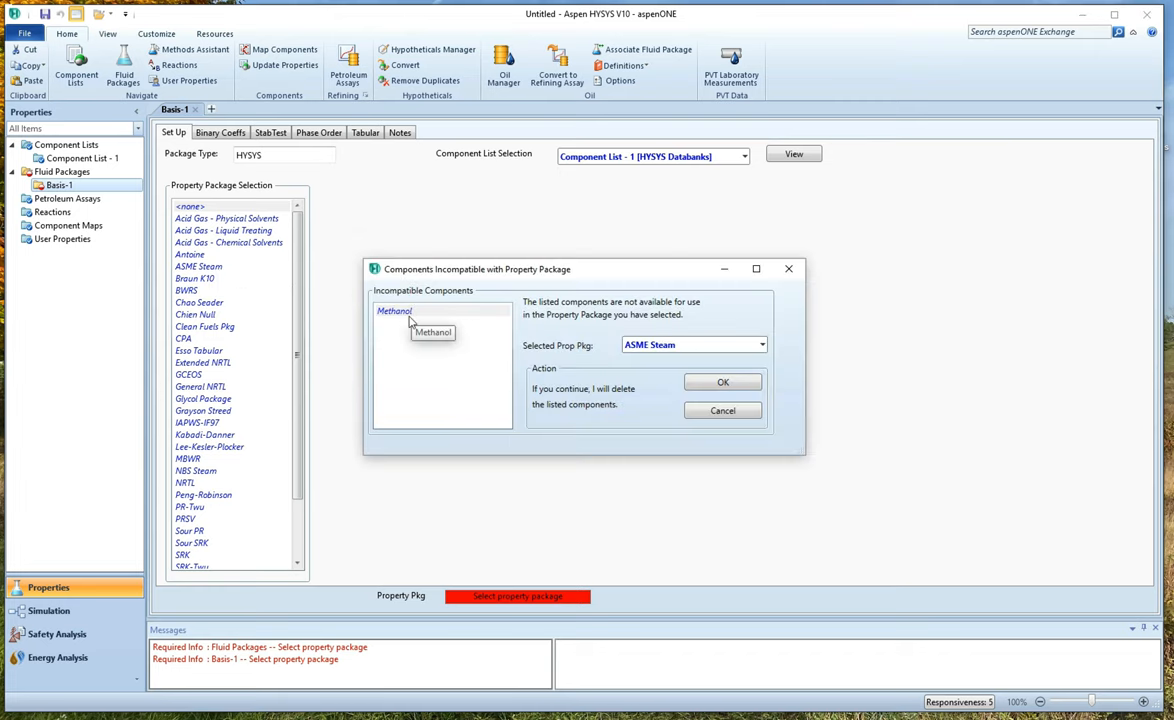
mouse_move(636, 380)
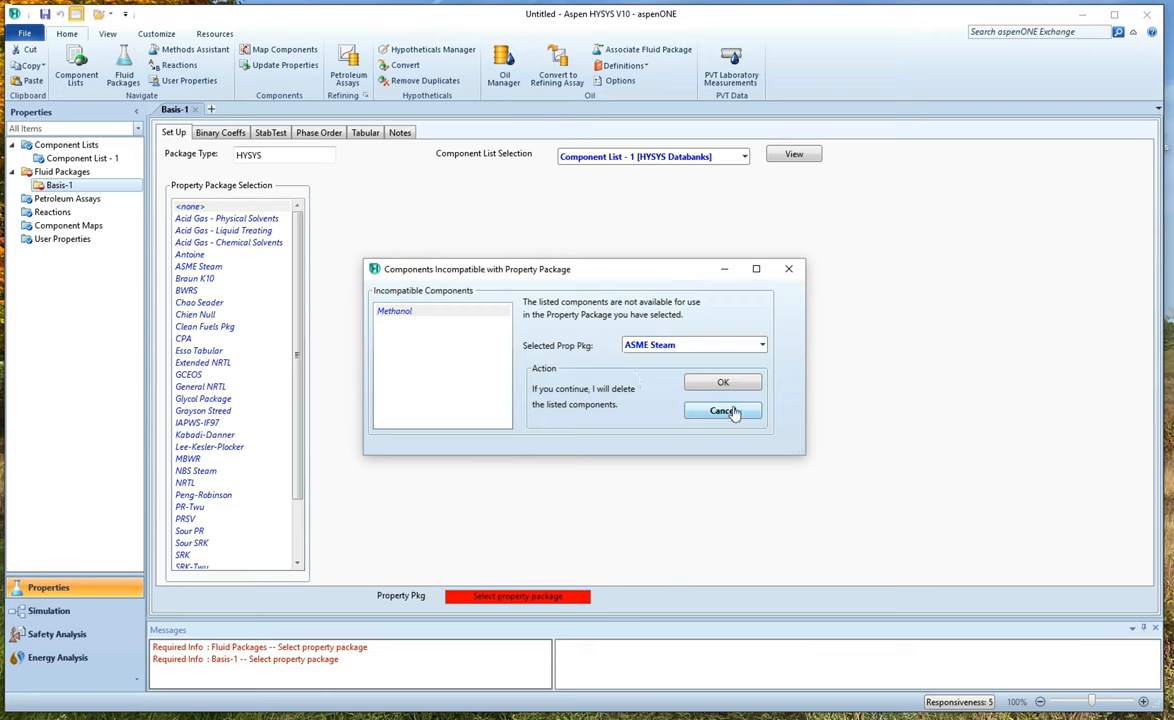
left_click(722, 412)
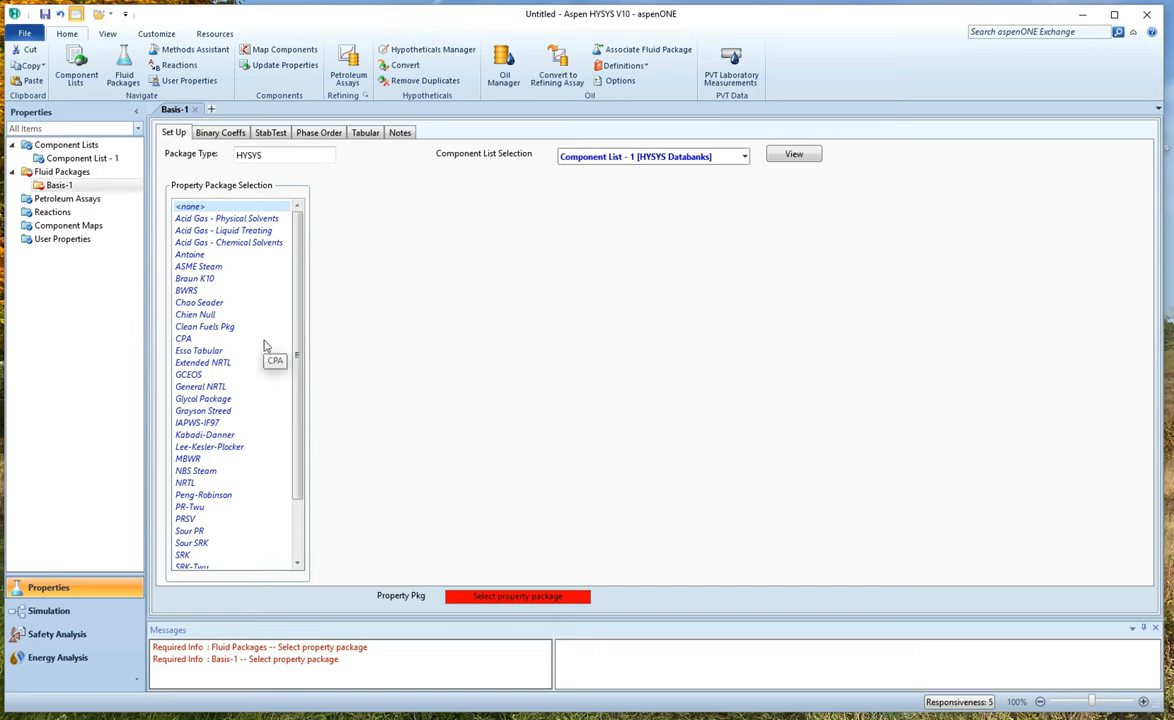
mouse_move(256, 404)
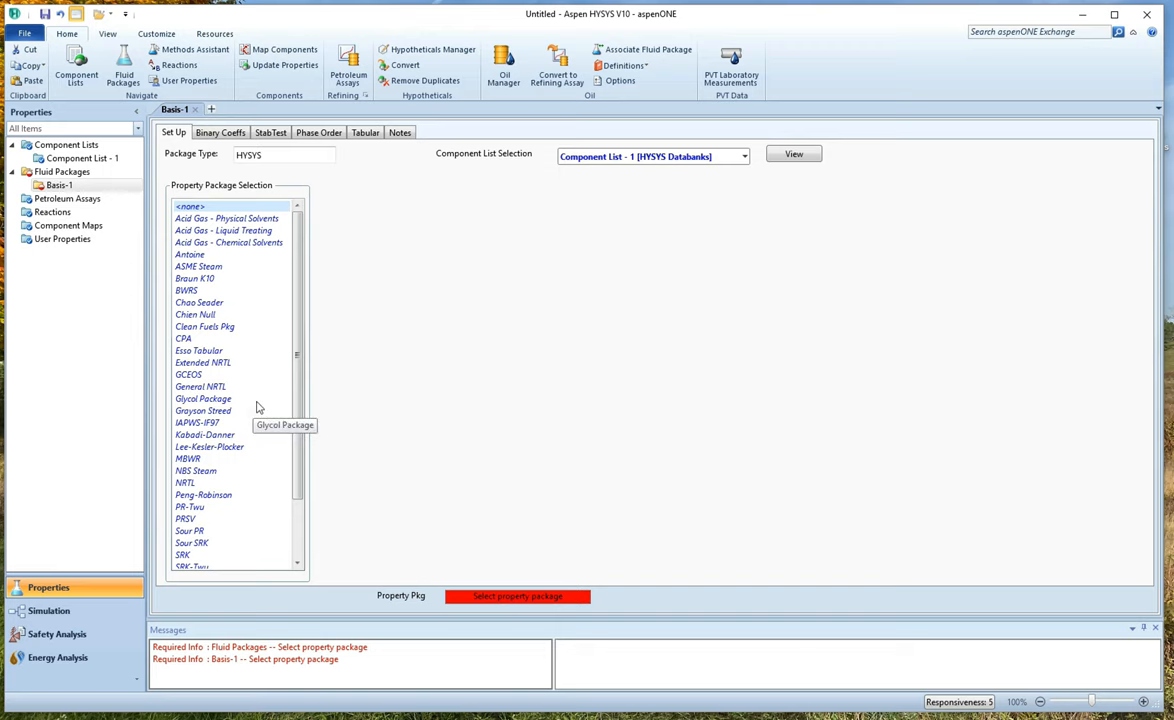
Step: Set Basis-1 to use the SRK property package
scroll("down", 3)
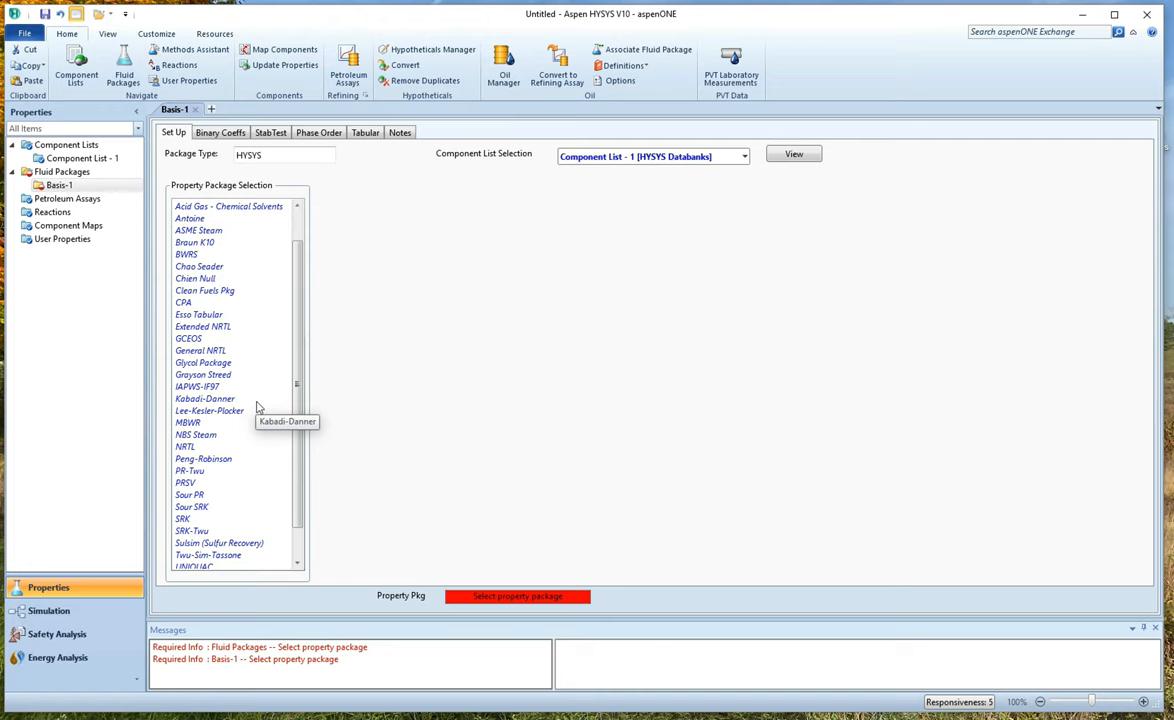
scroll("down", 3)
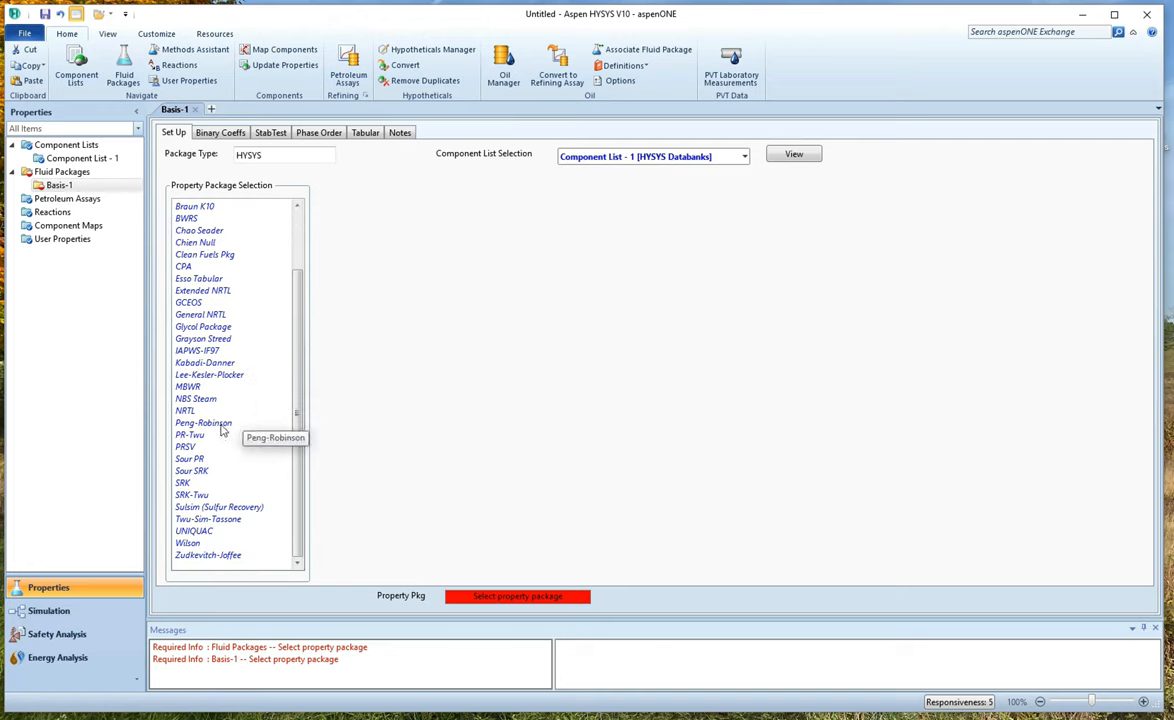
mouse_move(202, 436)
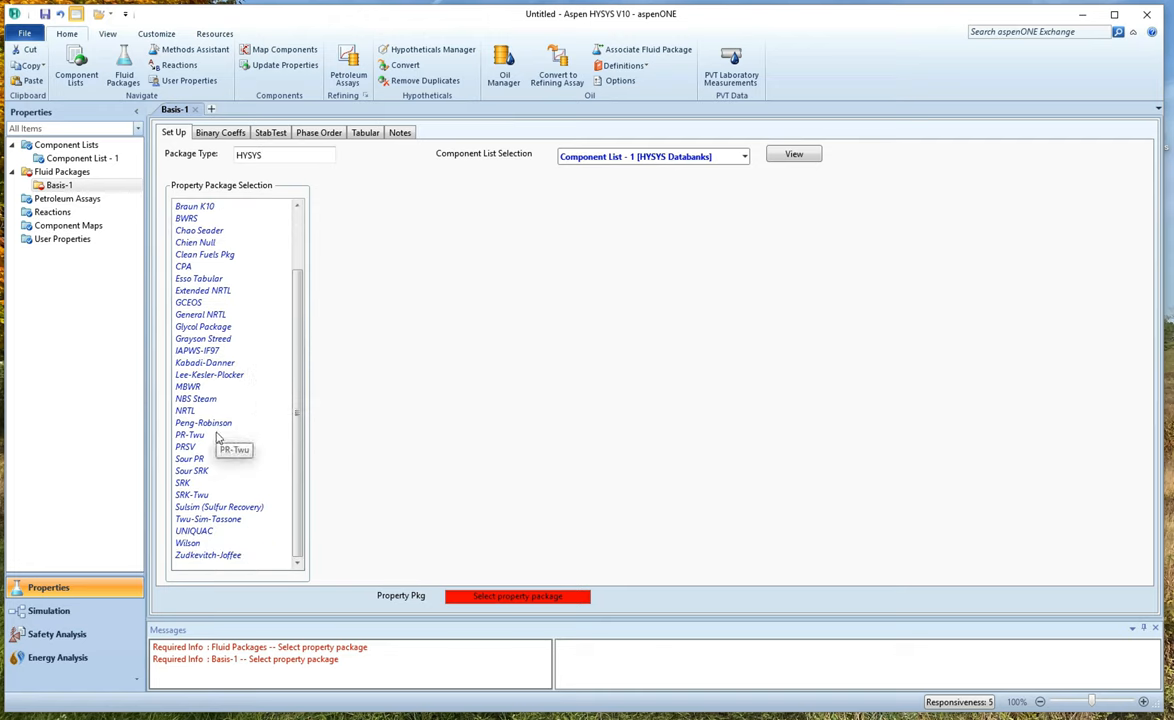
left_click(184, 482)
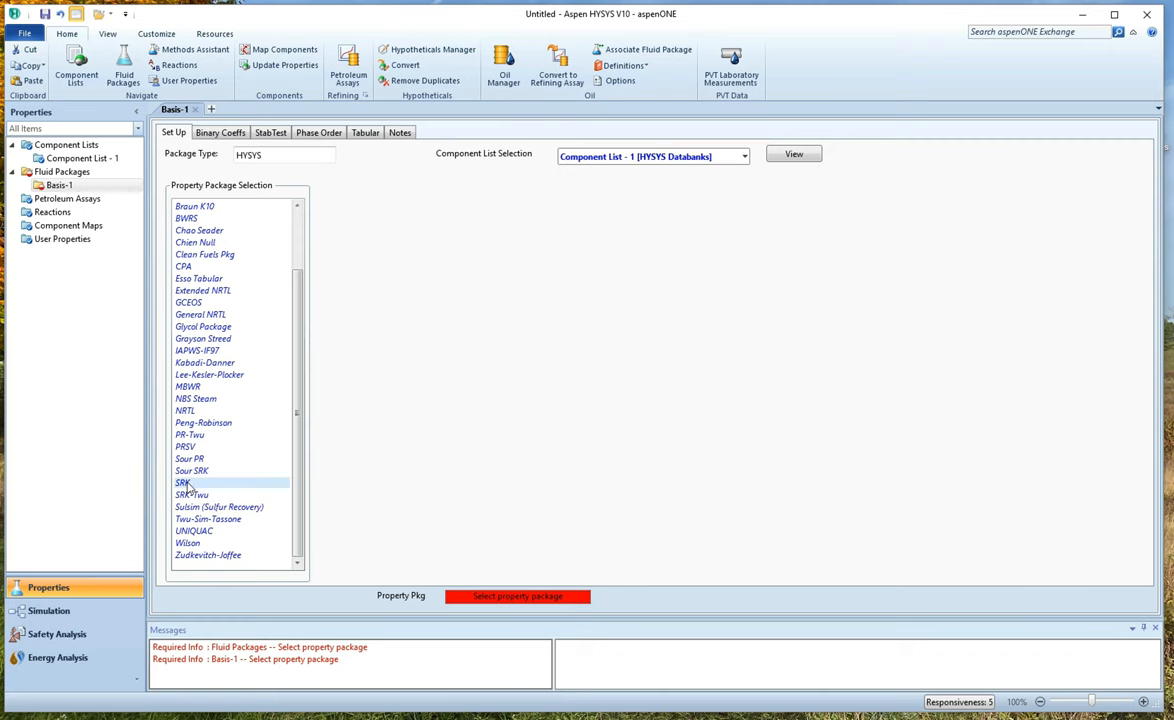
left_click(184, 482)
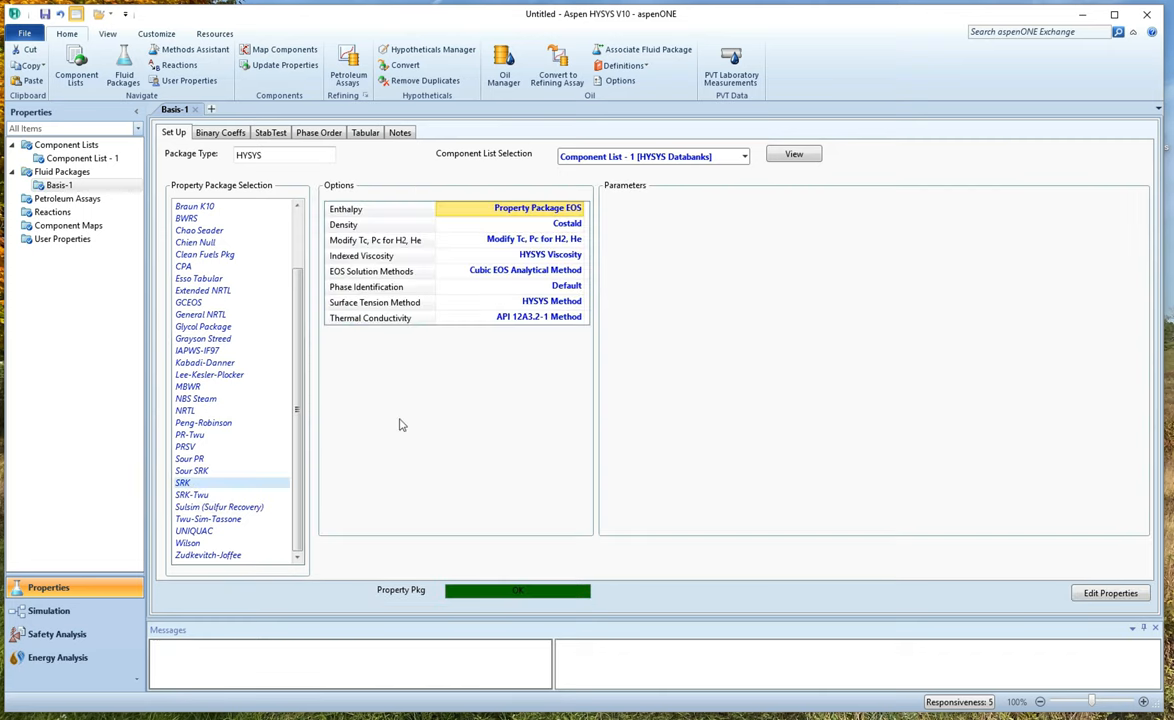
mouse_move(496, 352)
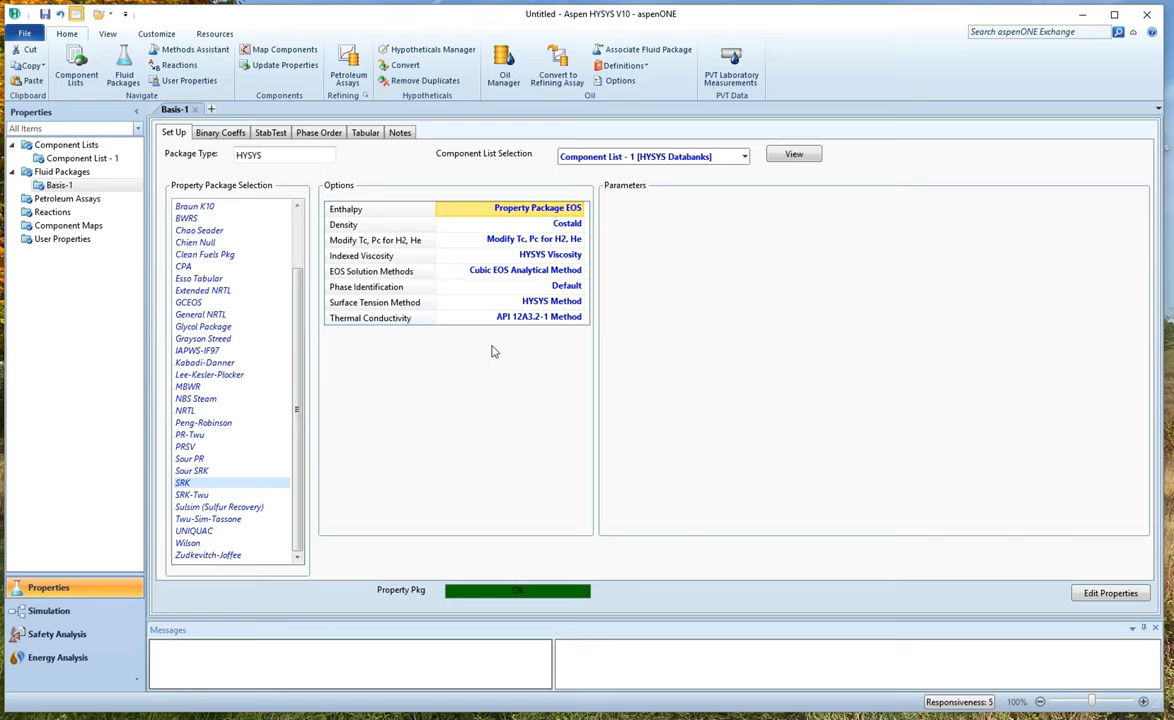
mouse_move(580, 348)
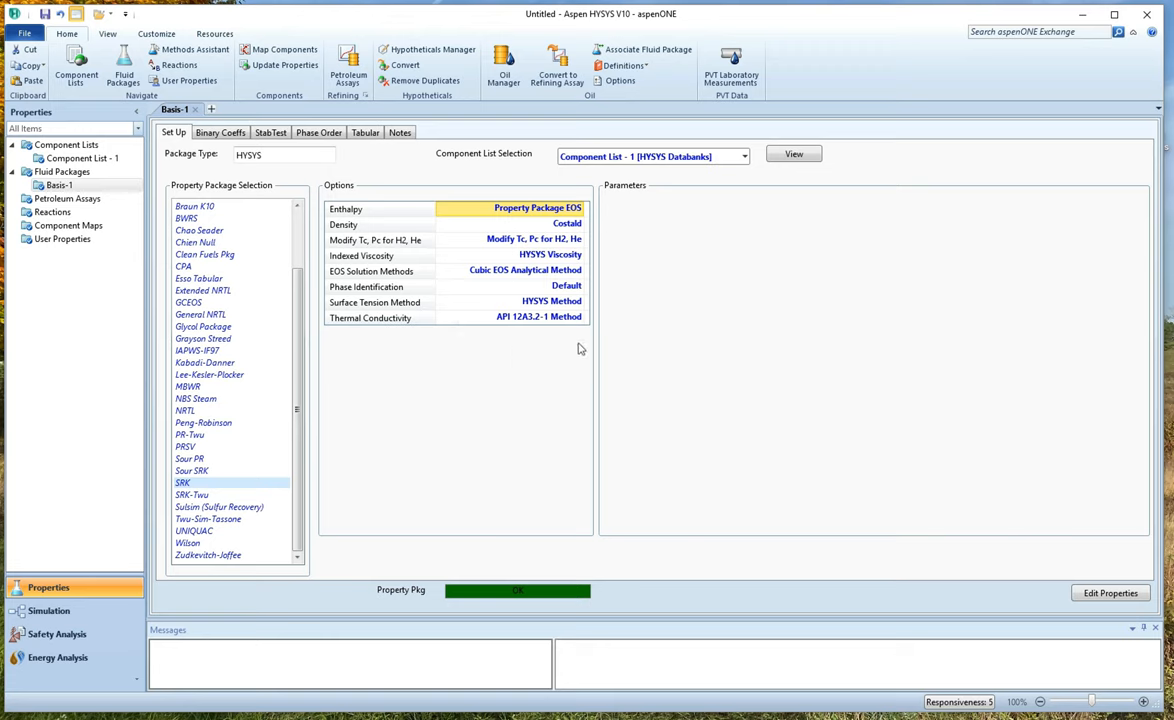
mouse_move(432, 456)
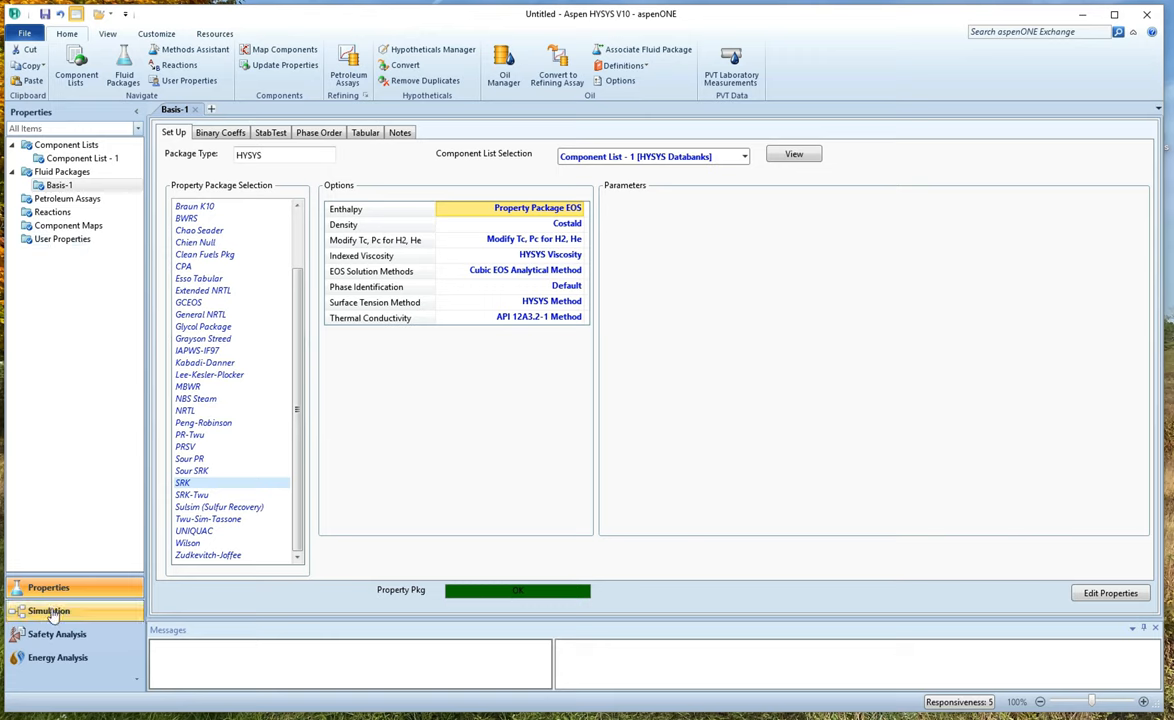
Step: Enter the simulation environment and open material stream 1's worksheet
left_click(56, 608)
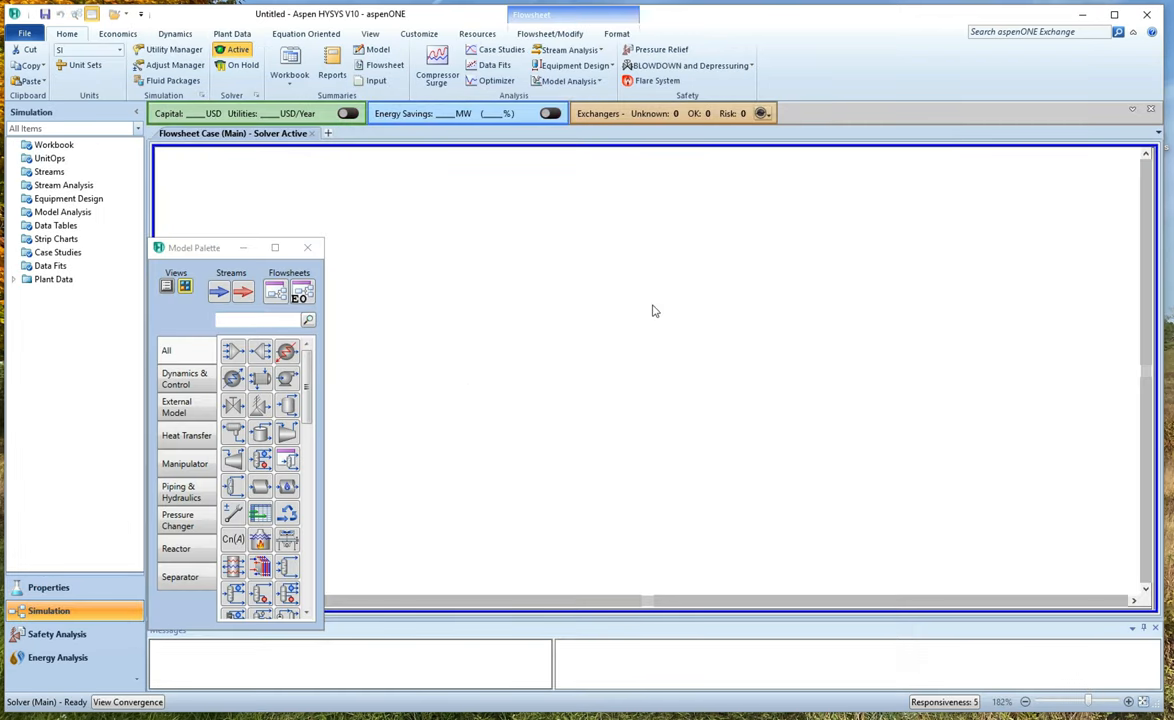
mouse_move(568, 266)
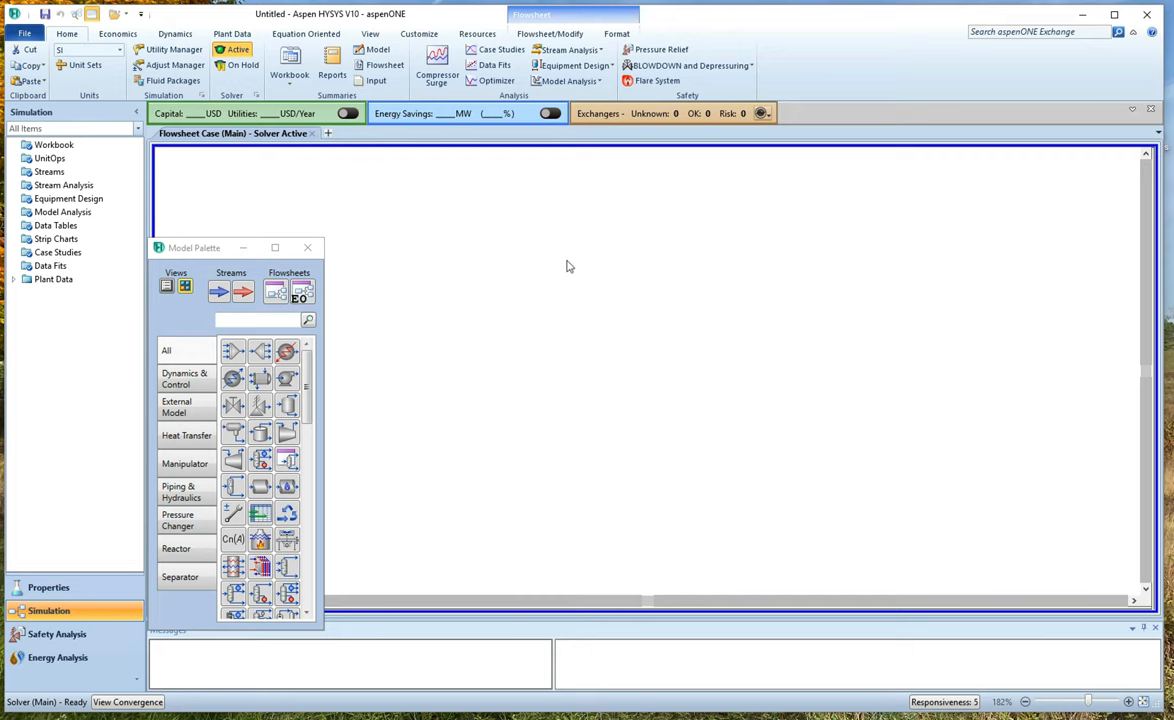
mouse_move(428, 300)
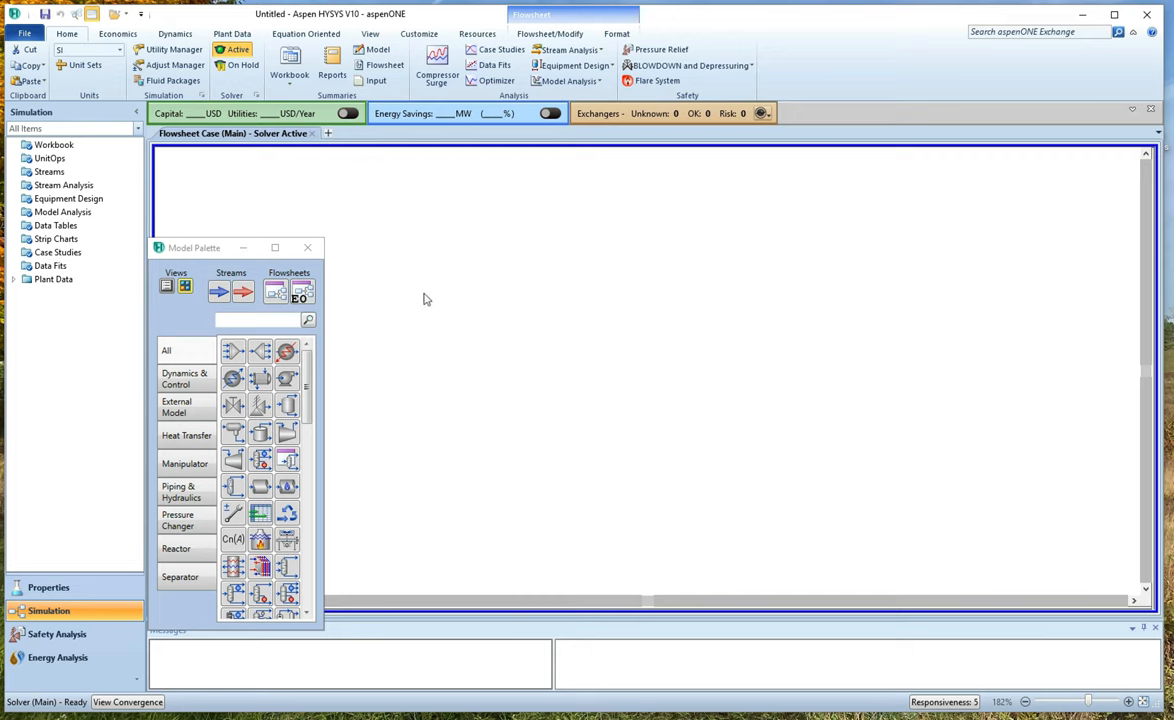
mouse_move(412, 304)
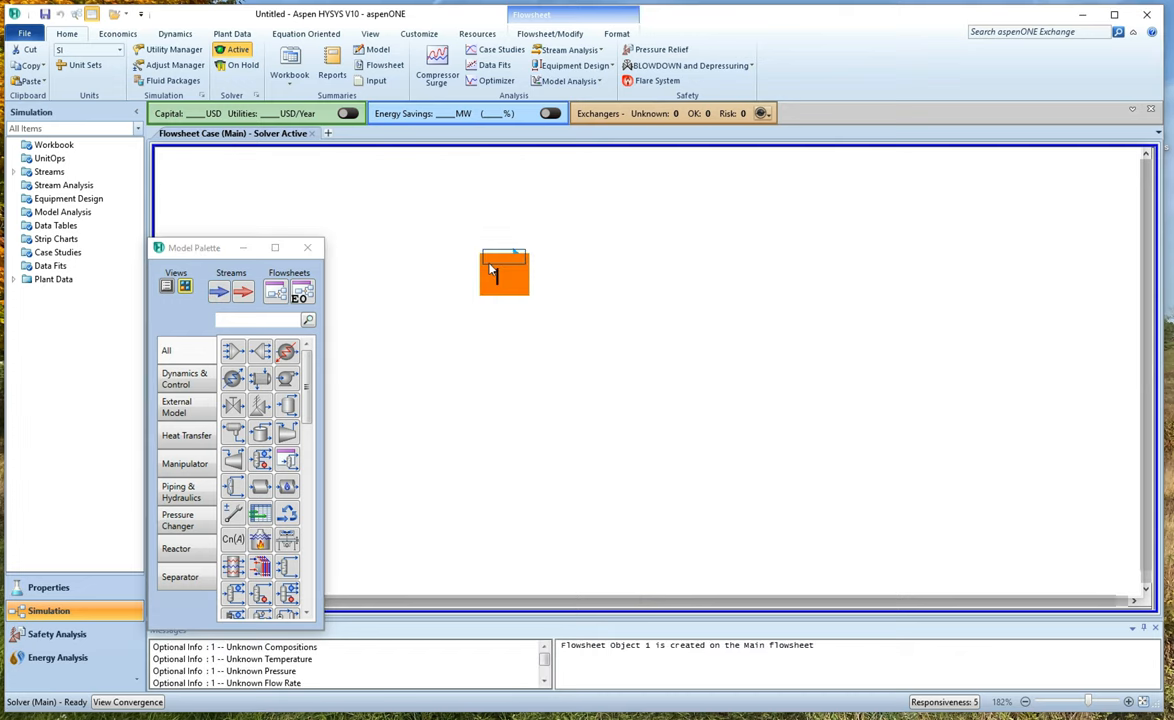
double_click(504, 270)
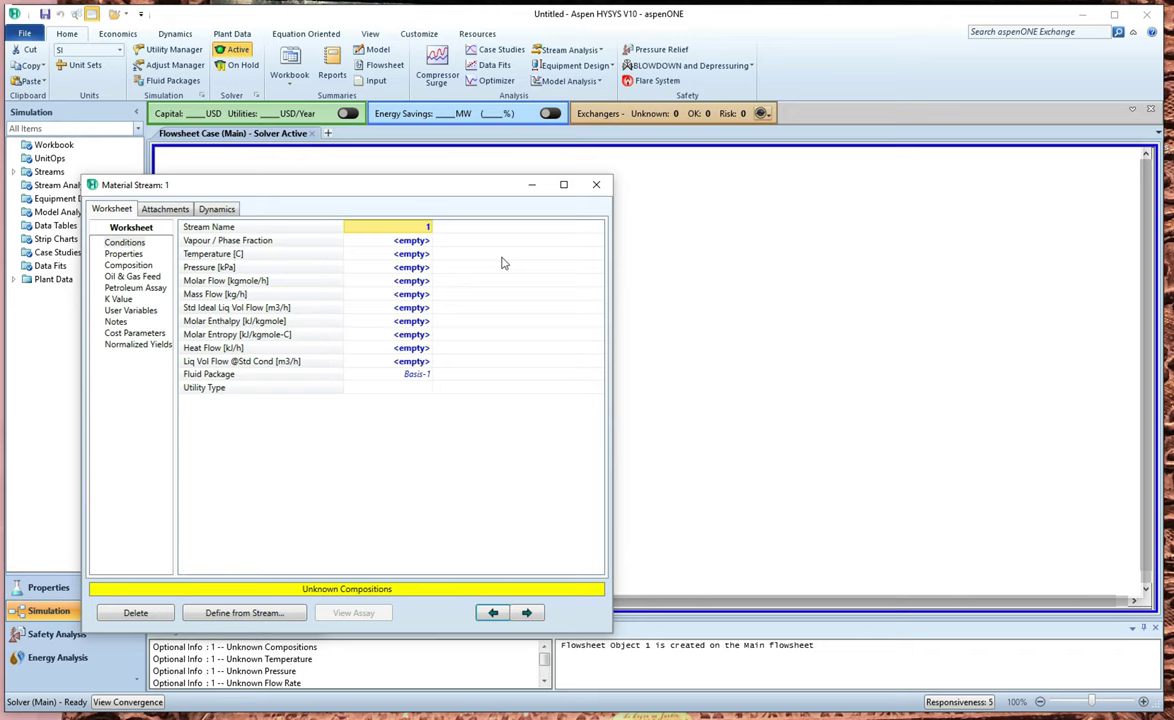
mouse_move(452, 248)
type("1.0000")
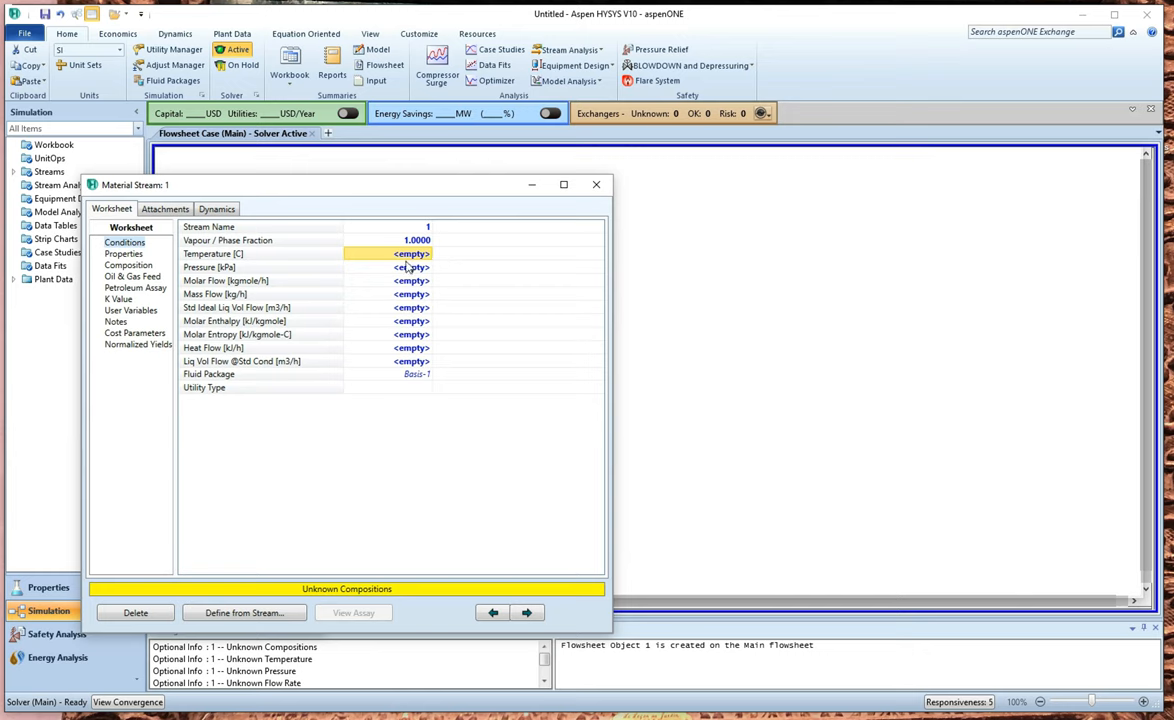
Step: Give stream 1 vapour fraction 1, pressure 101.3 kPa and mass flow 1 kg/h
left_click(404, 268)
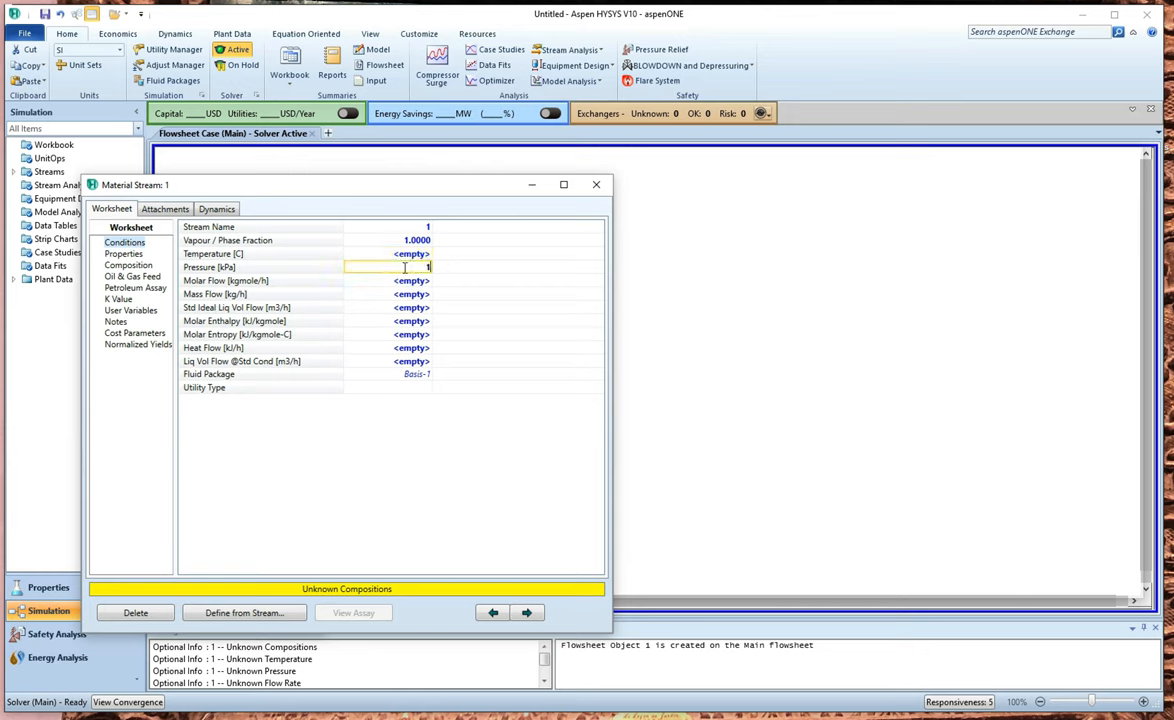
left_click(428, 268)
type("01.3")
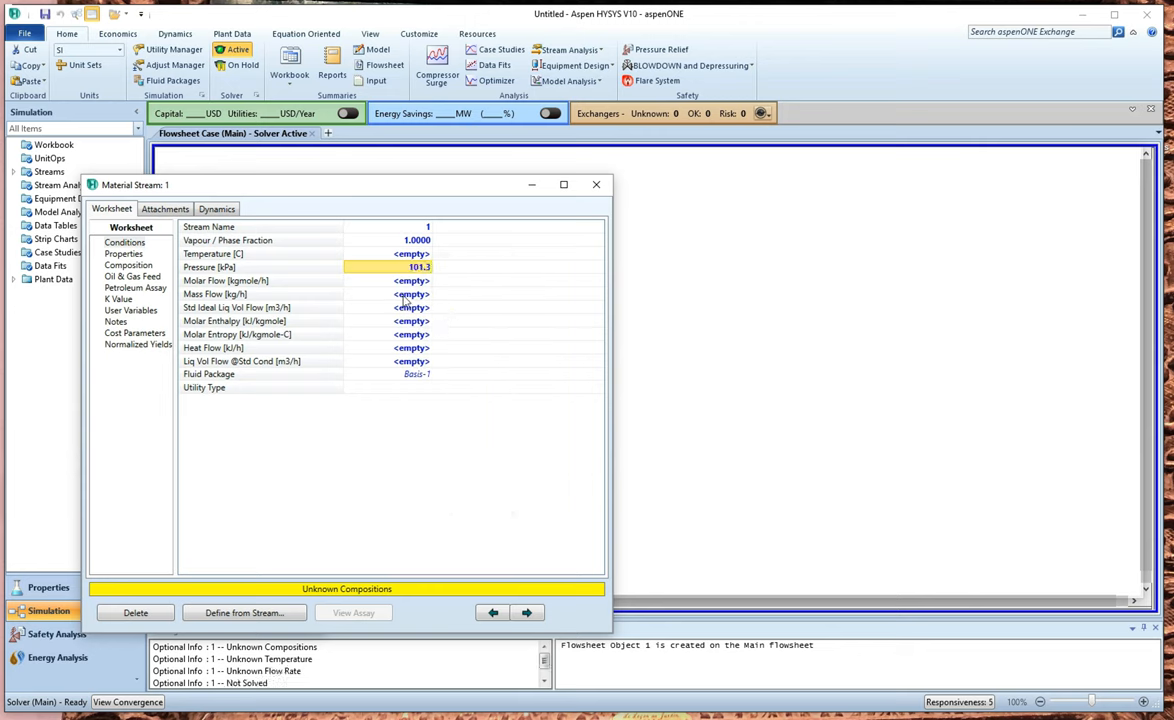
left_click(410, 294)
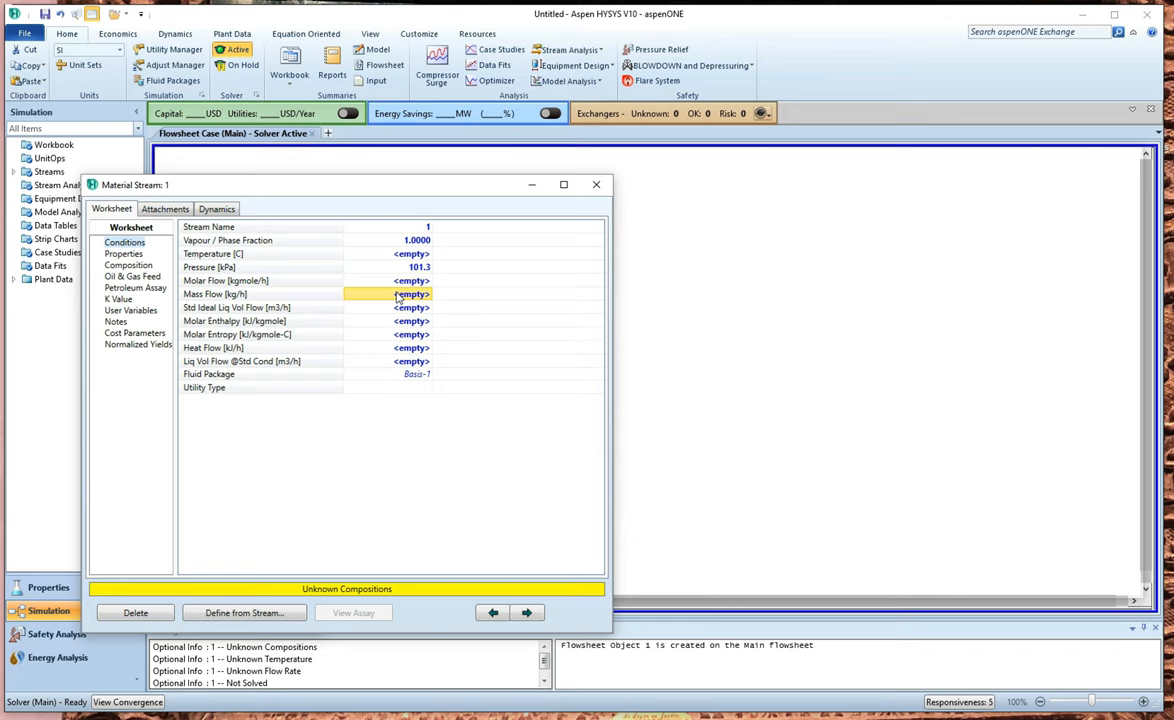
type("1.000")
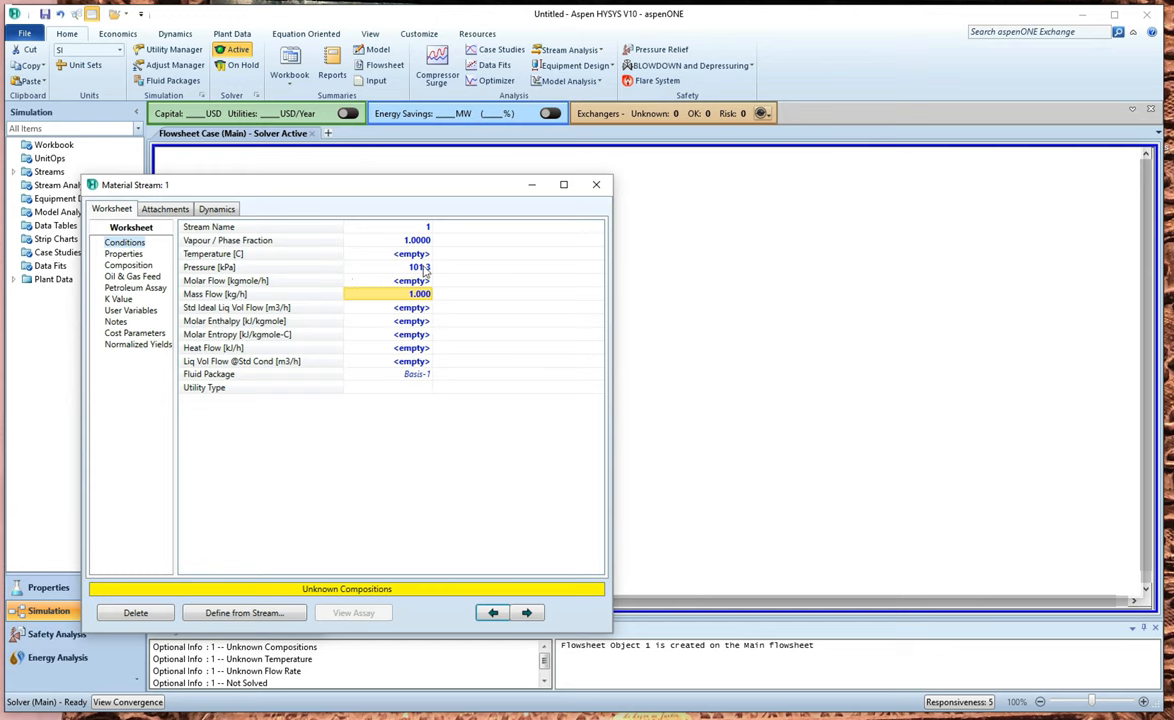
type("101.3")
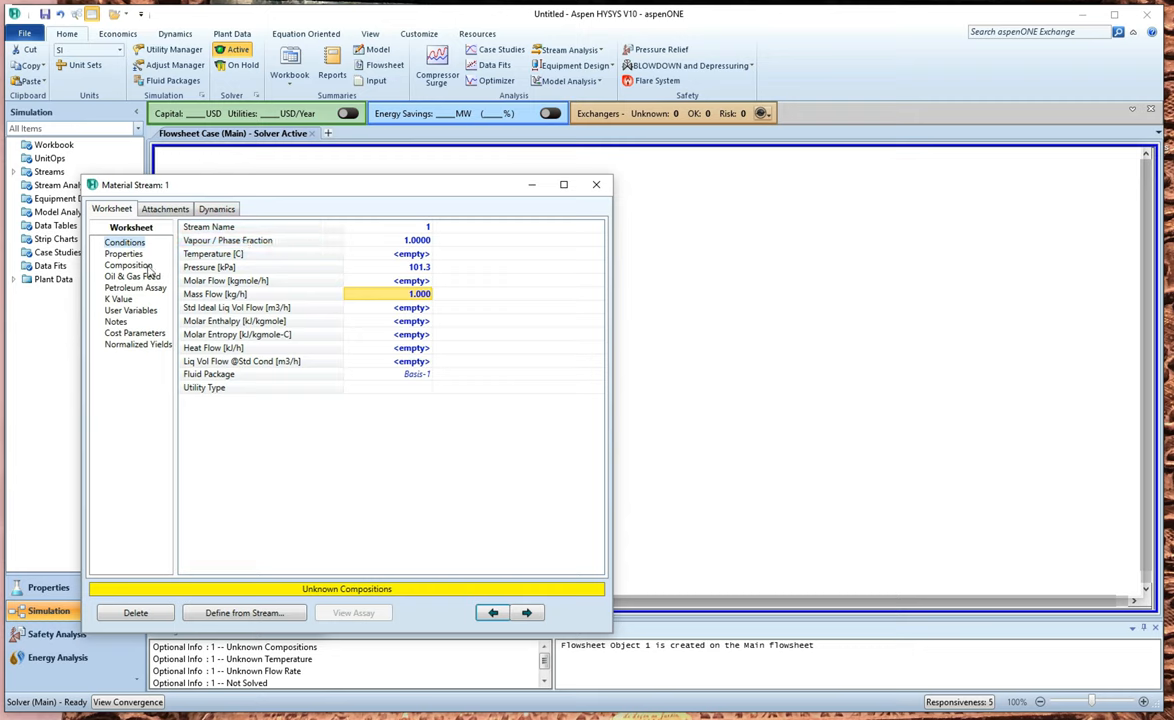
Step: Set stream 1's composition to Methanol mole fraction 1.0
left_click(128, 264)
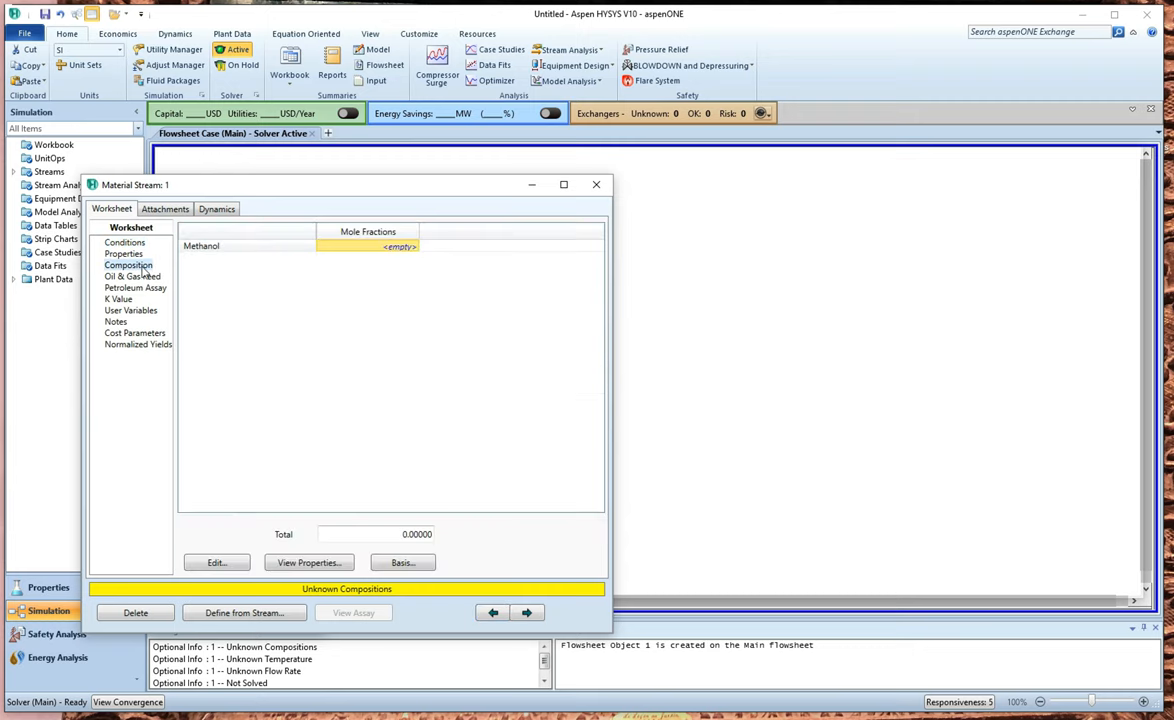
mouse_move(352, 248)
type("1.0000")
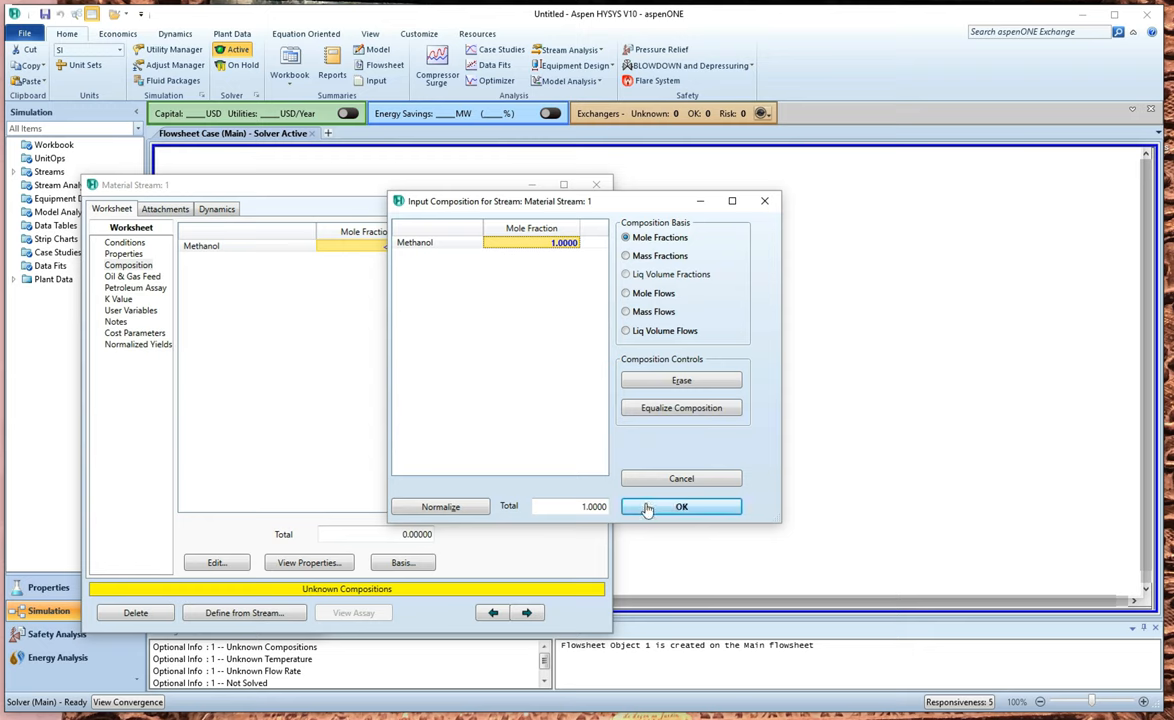
left_click(680, 508)
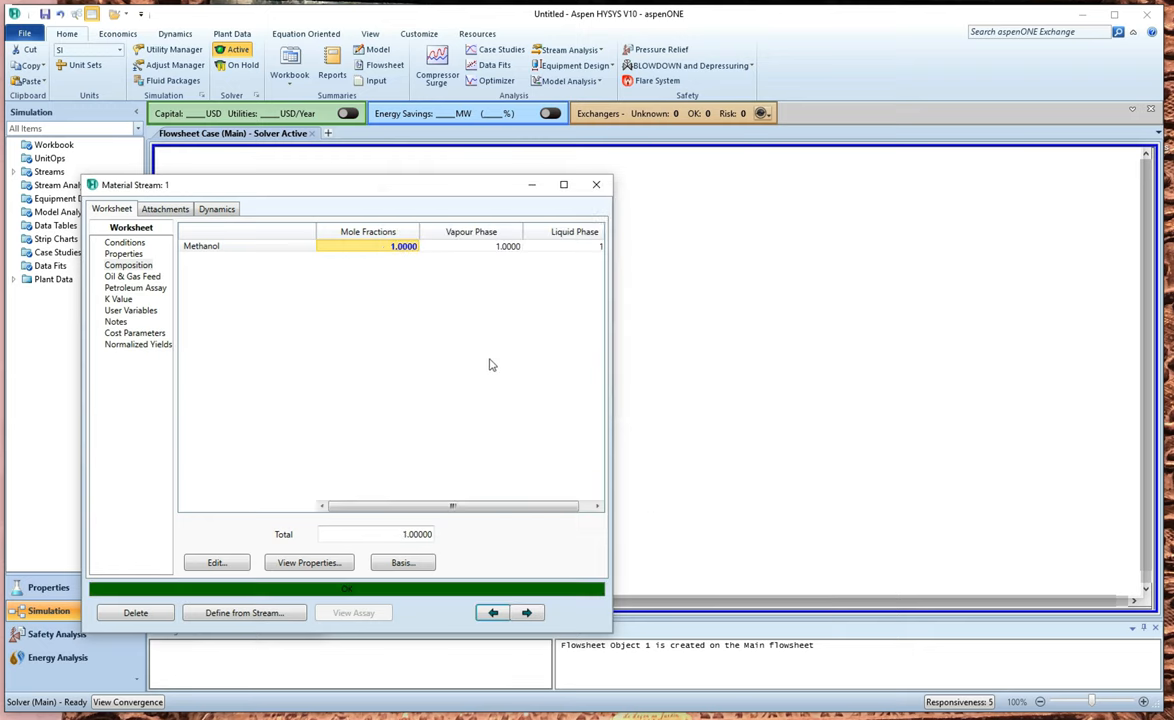
mouse_move(314, 524)
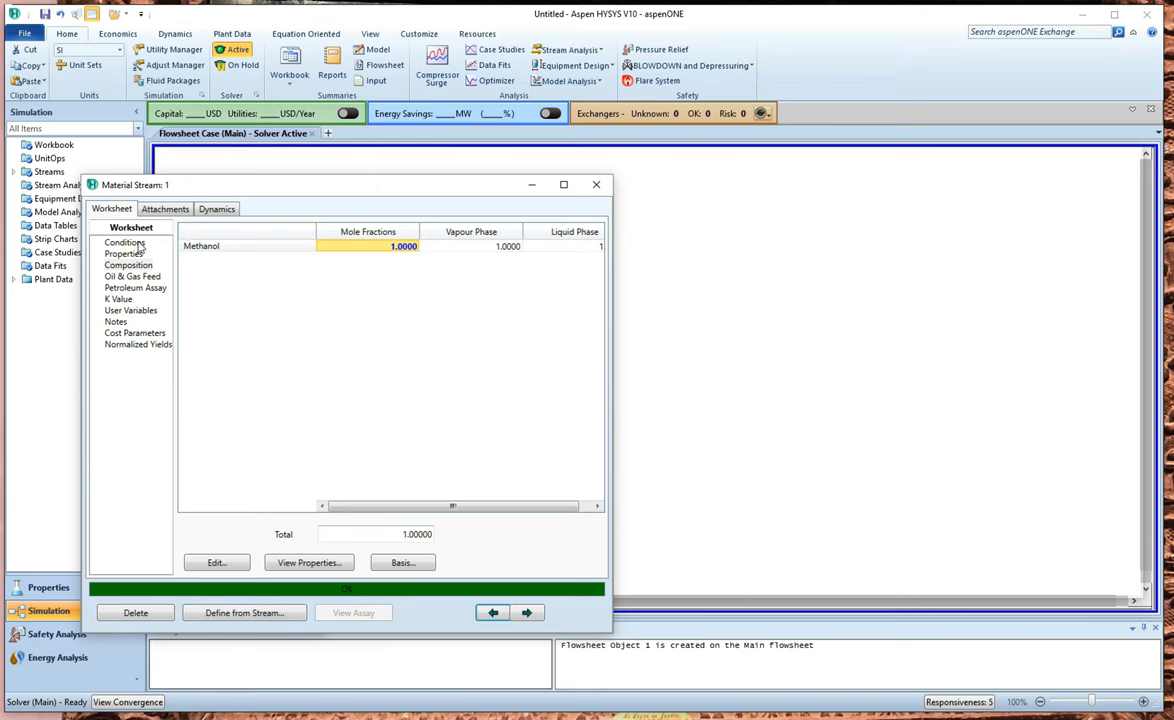
Step: View the solved conditions showing boiling temperature 67.09 °C at 101.3 kPa
left_click(124, 244)
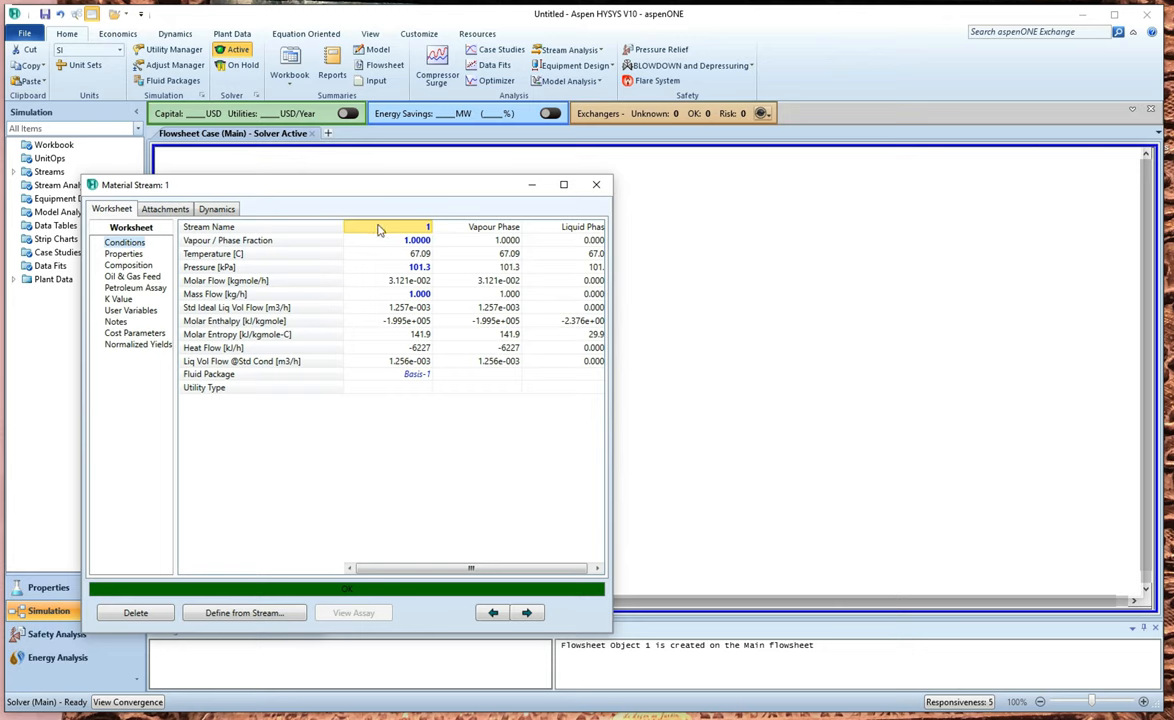
mouse_move(530, 350)
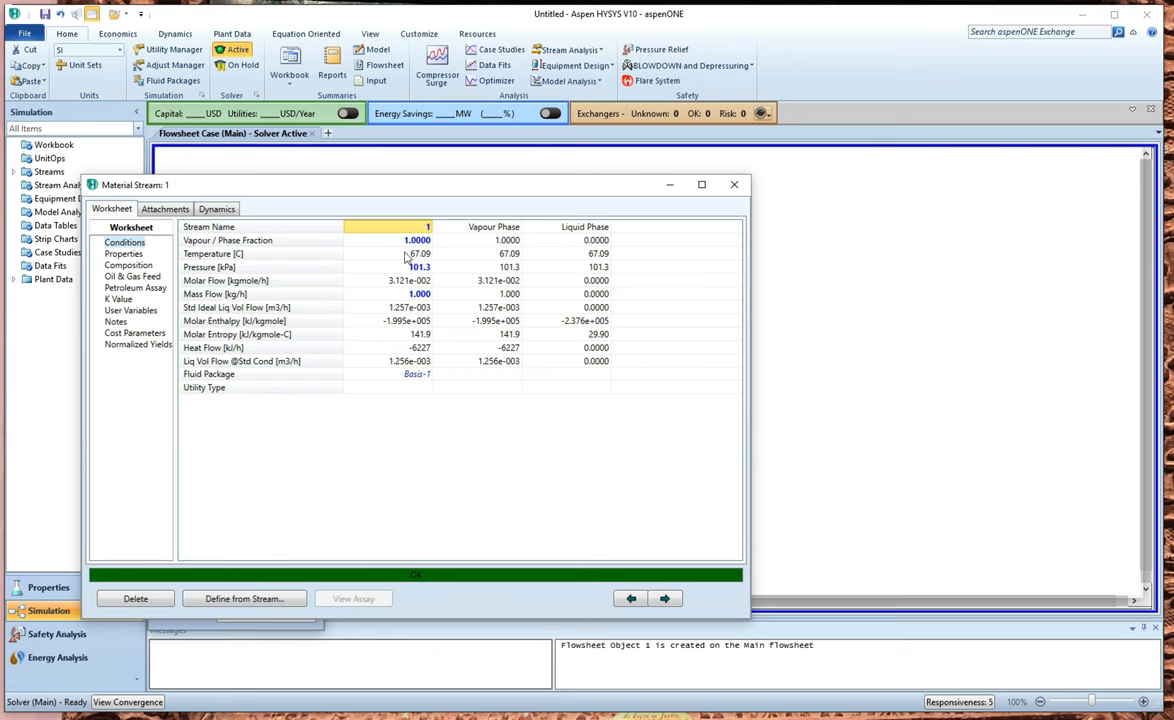
mouse_move(420, 258)
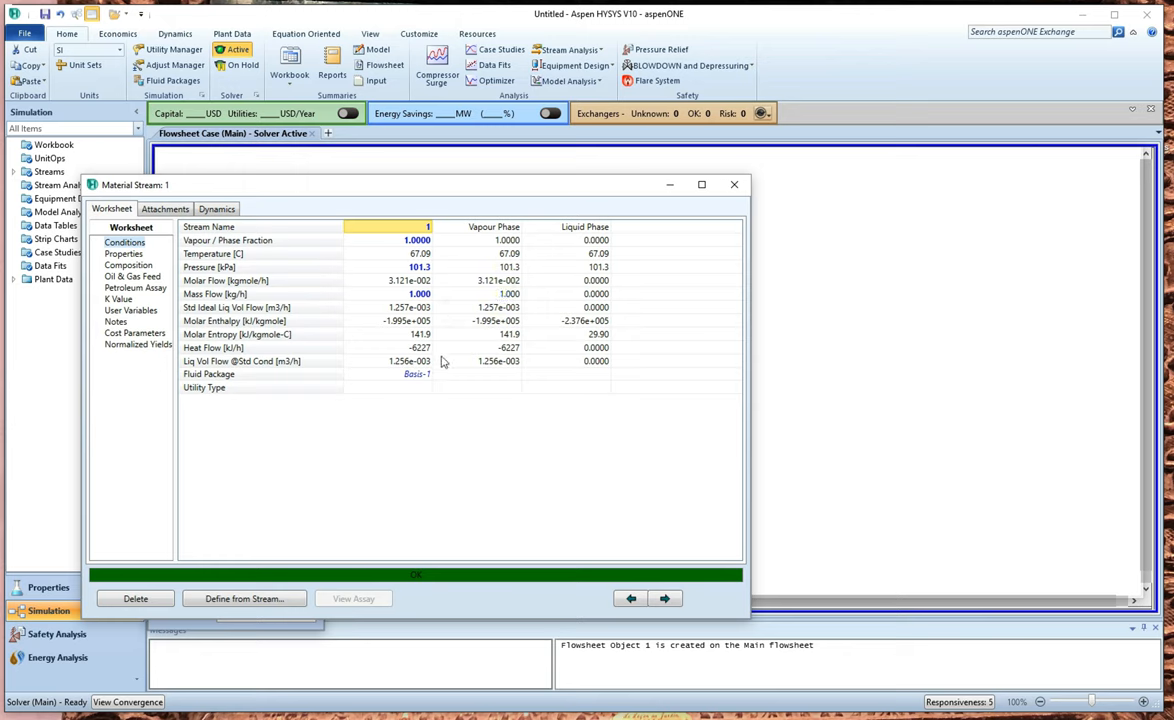
mouse_move(444, 362)
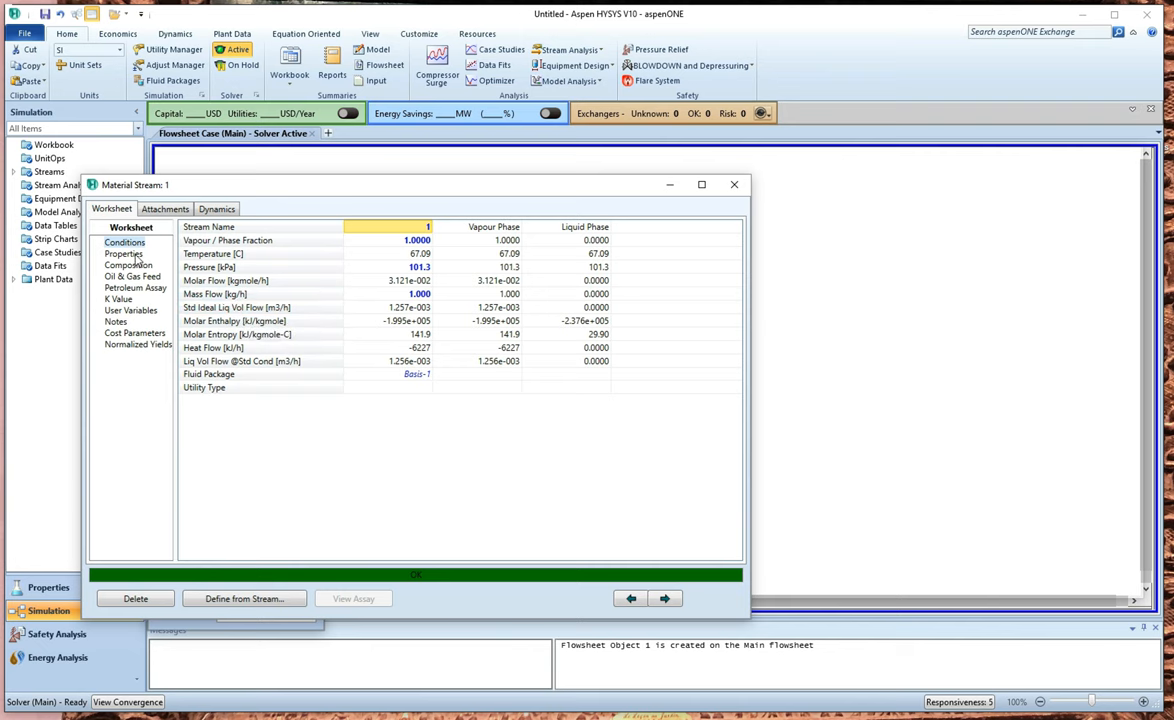
Step: Browse stream 1's property table, highlighting Cp/Cv, Mass Cv, User Property and actual gas flow
left_click(124, 254)
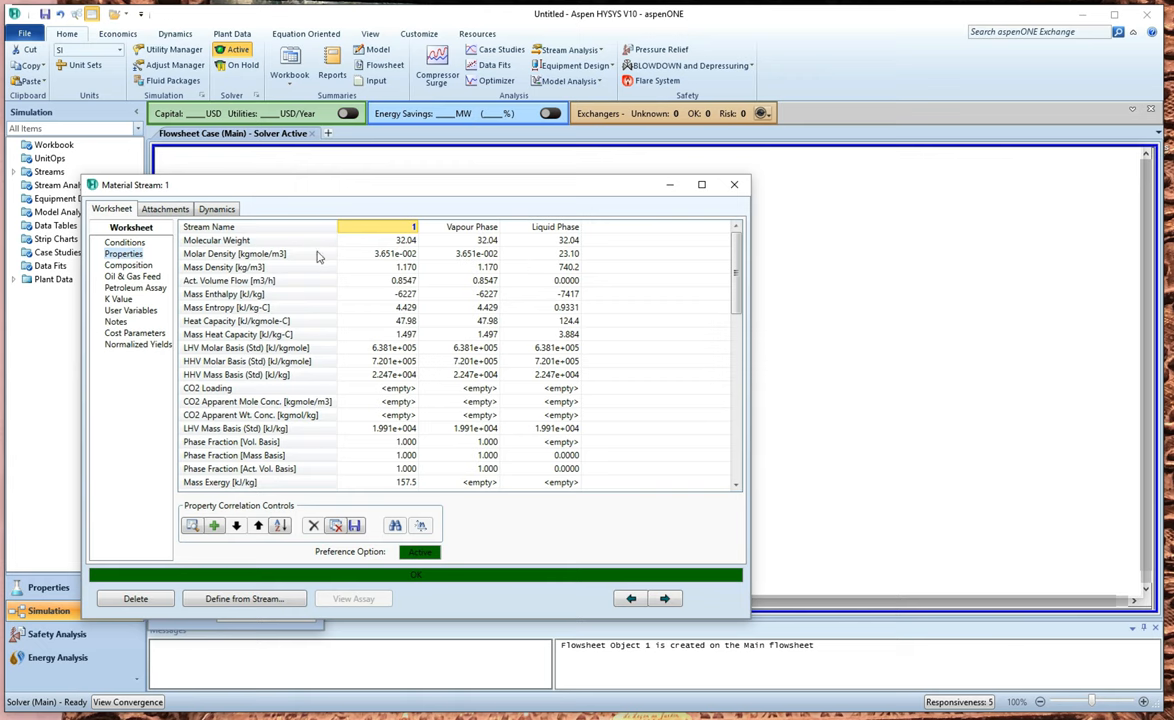
scroll("down", 3)
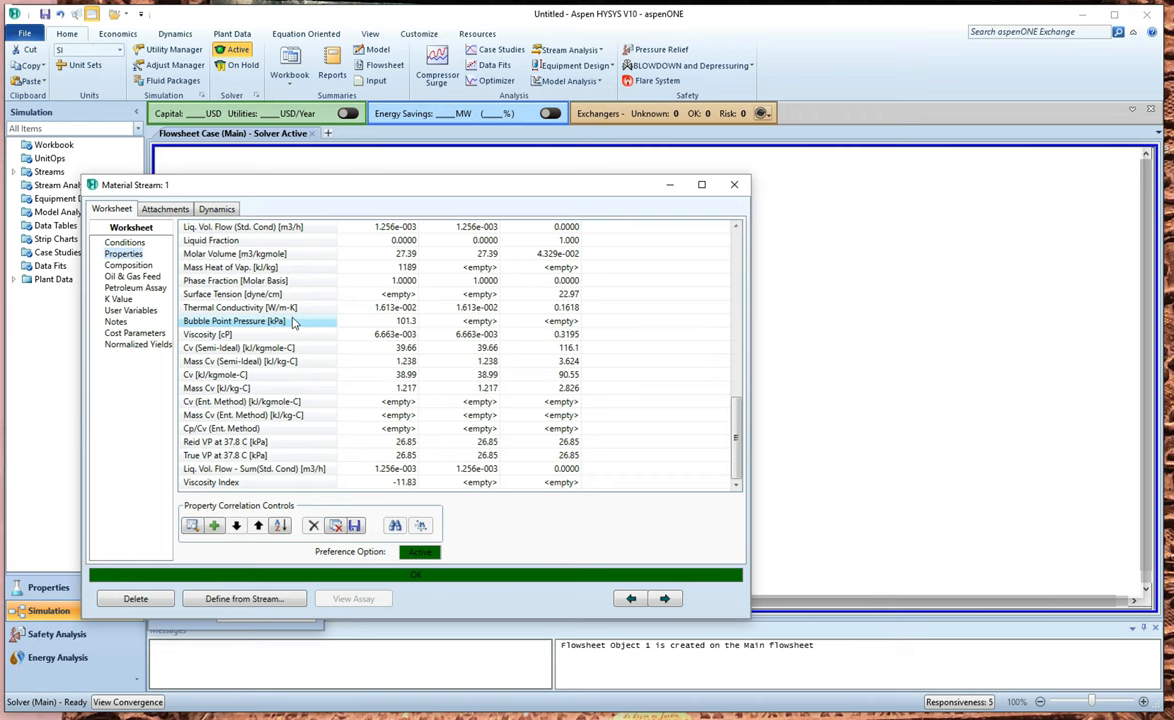
mouse_move(300, 334)
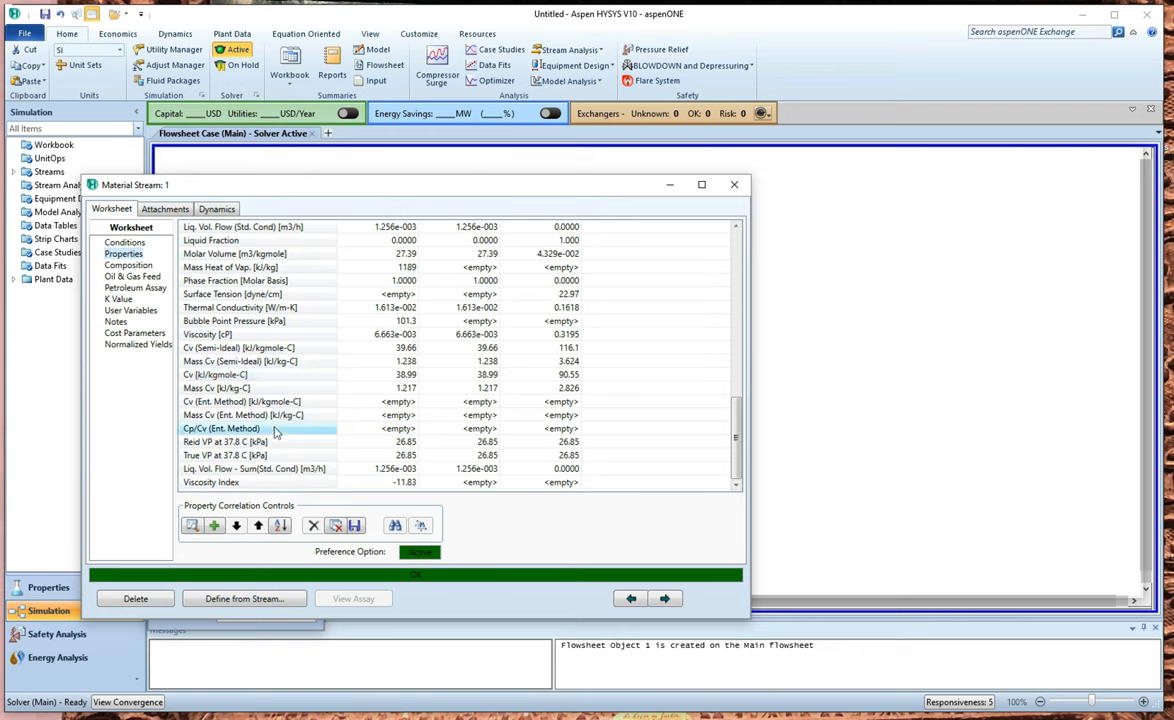
left_click(250, 414)
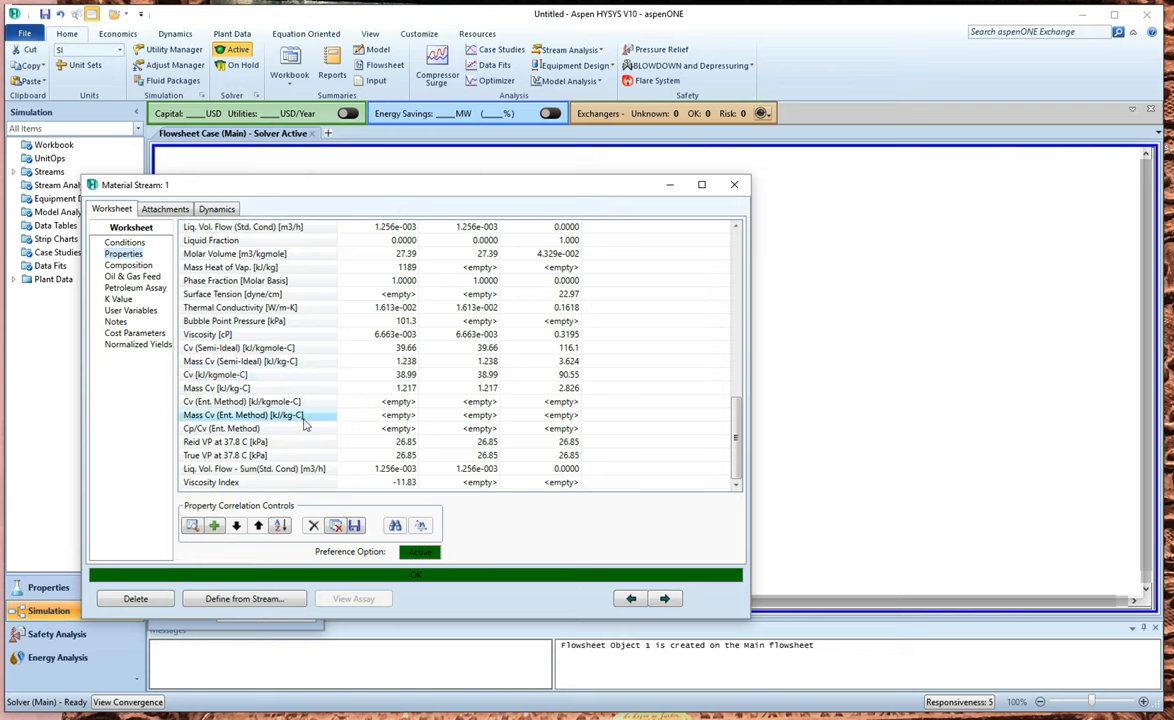
left_click(250, 400)
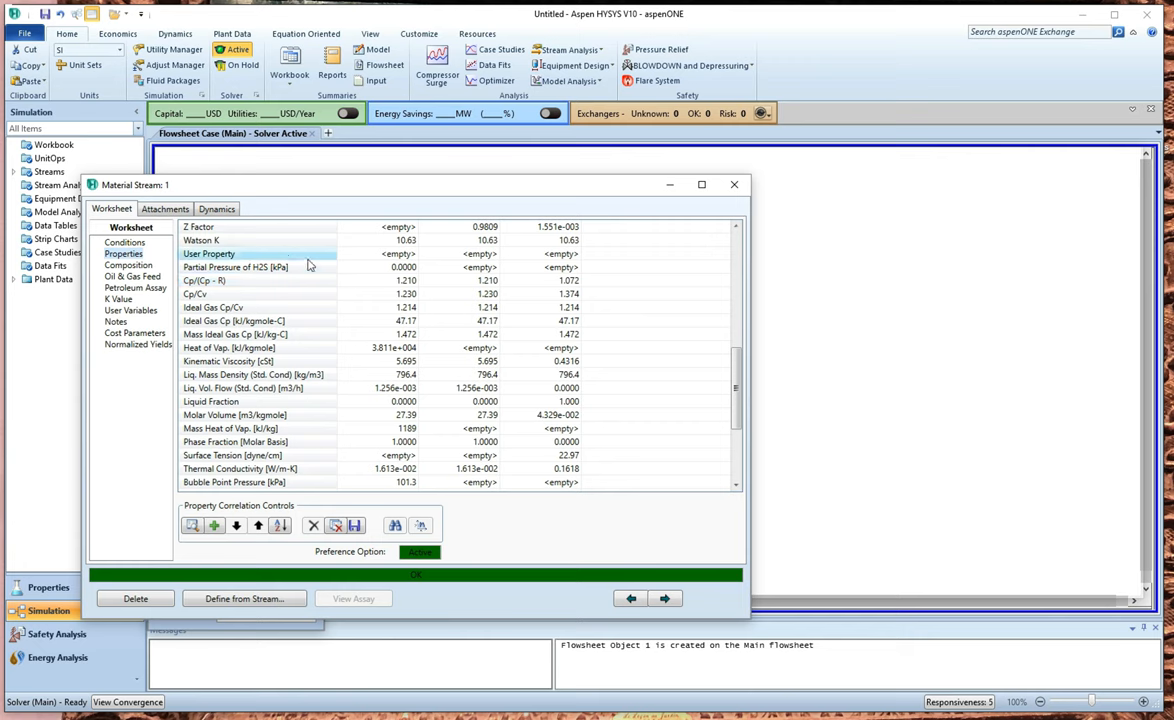
left_click(260, 268)
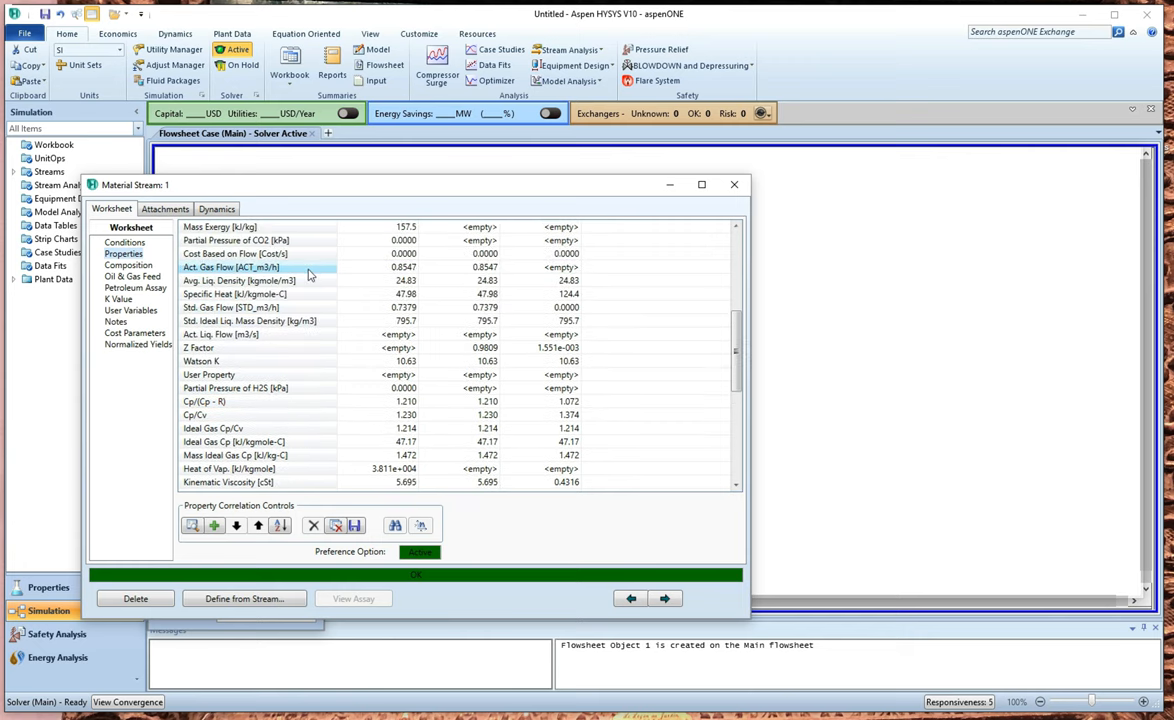
left_click(250, 280)
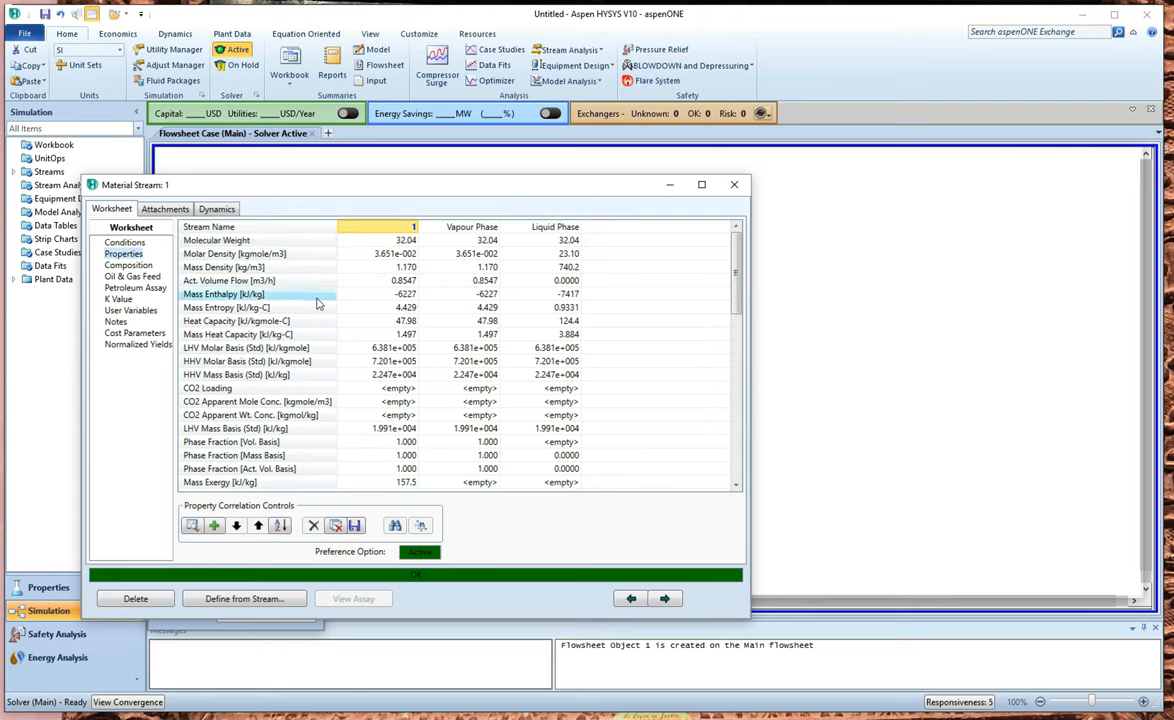
mouse_move(320, 300)
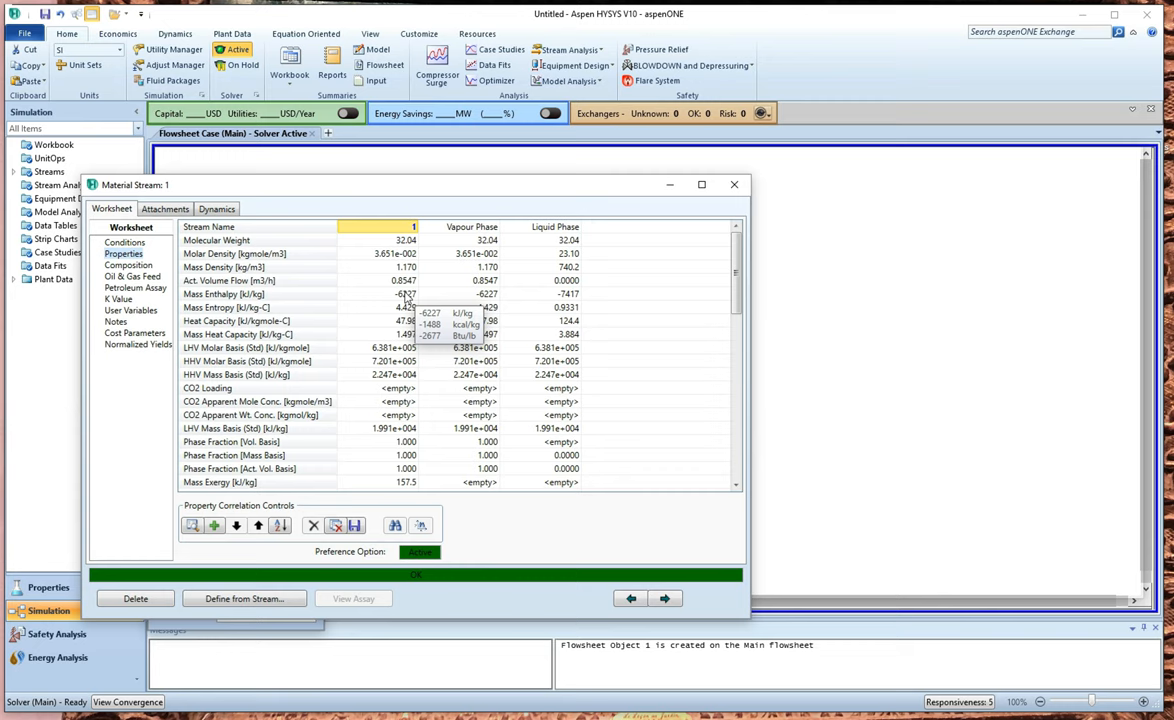
mouse_move(616, 280)
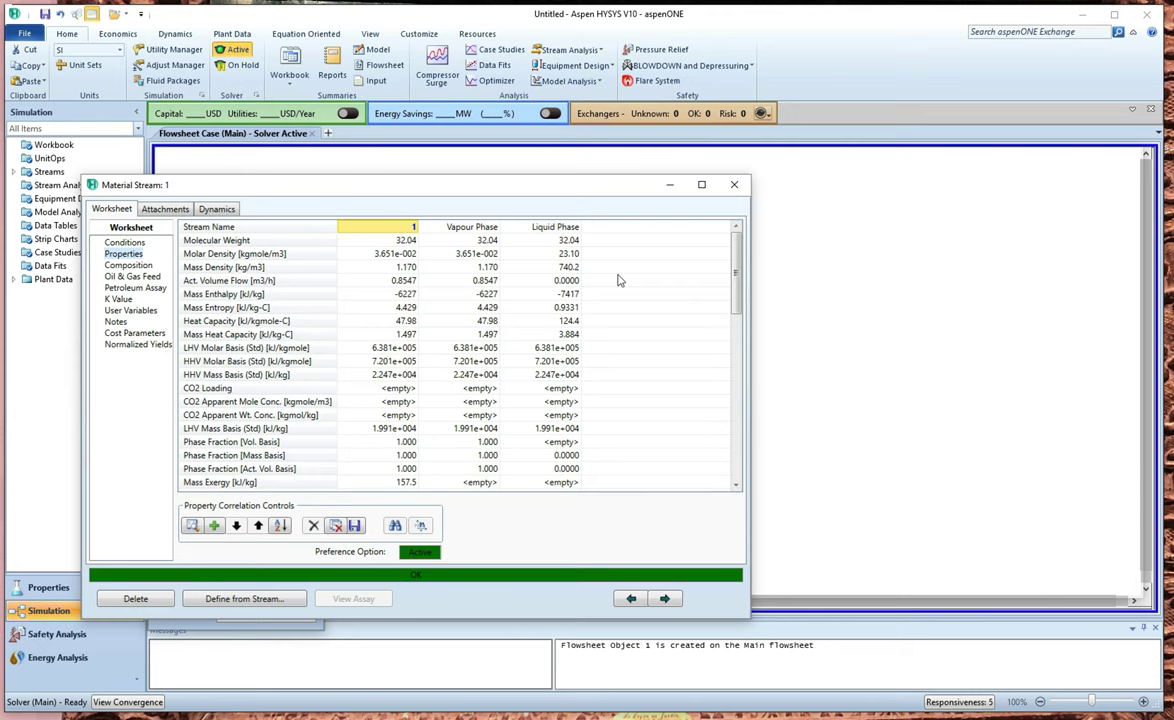
mouse_move(598, 280)
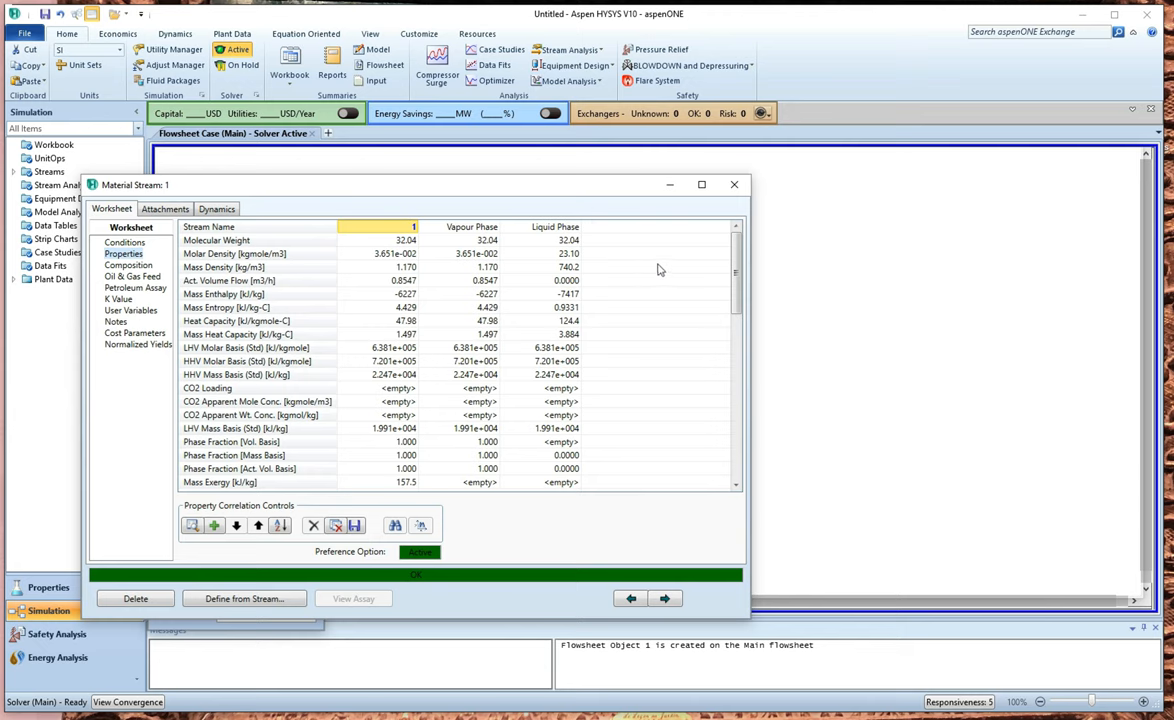
mouse_move(644, 308)
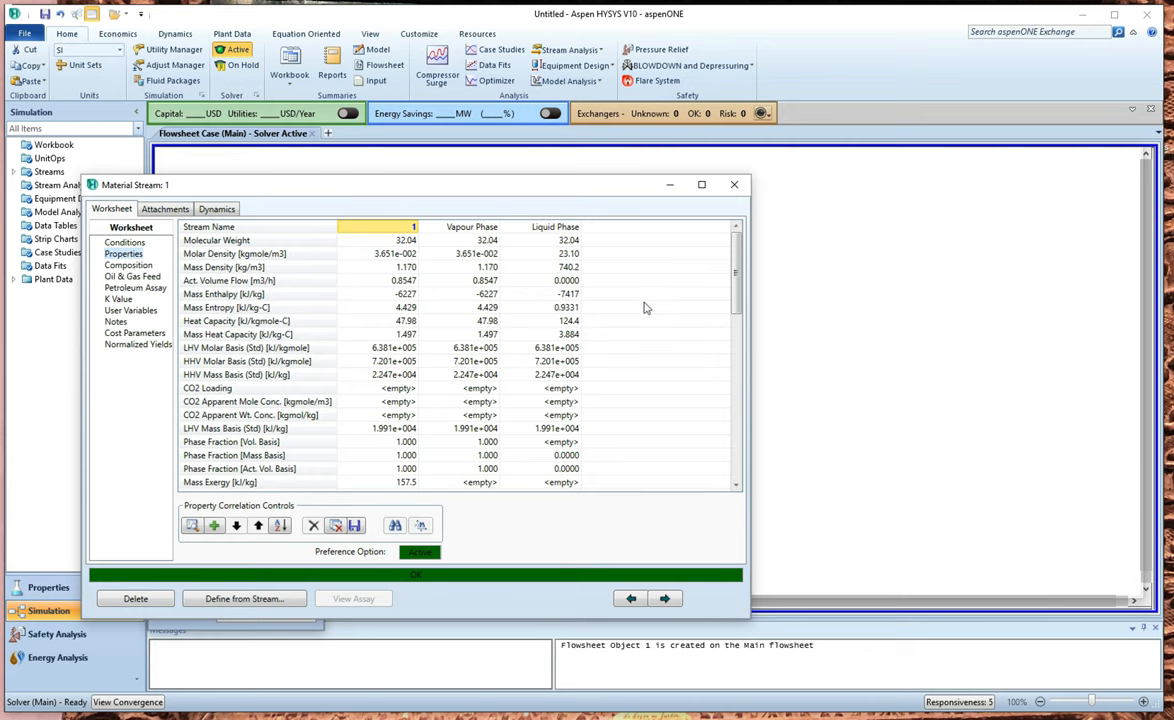
mouse_move(644, 316)
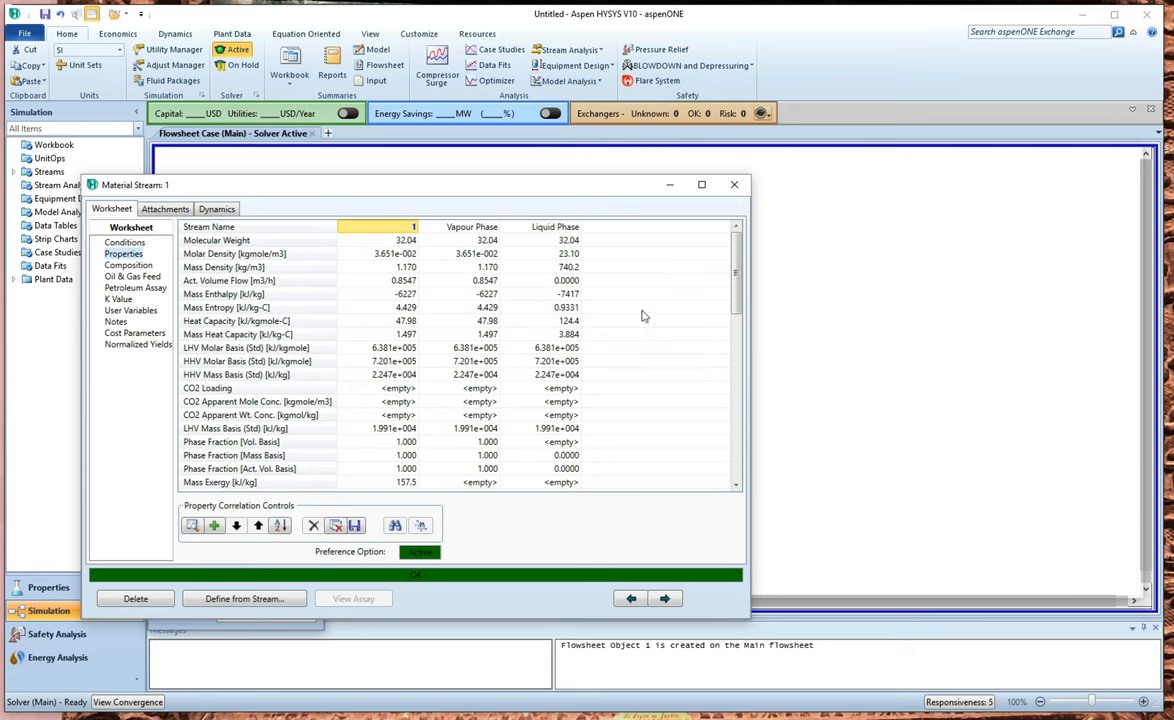
scroll("down", 3)
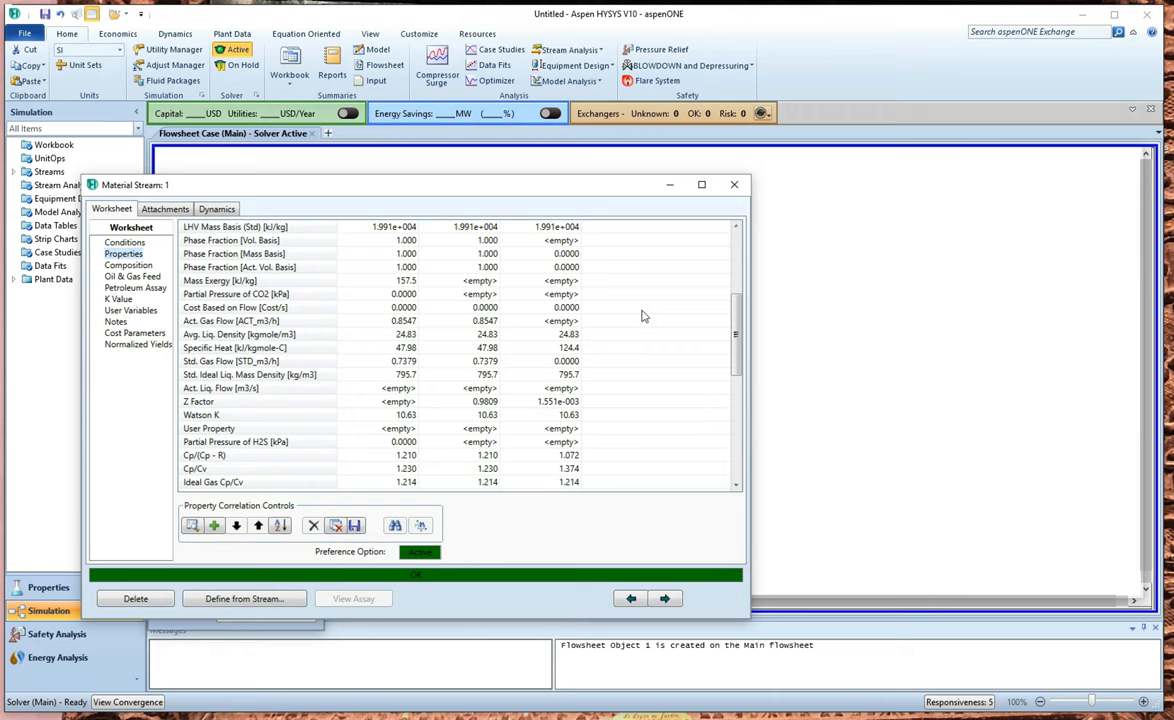
scroll("down", 3)
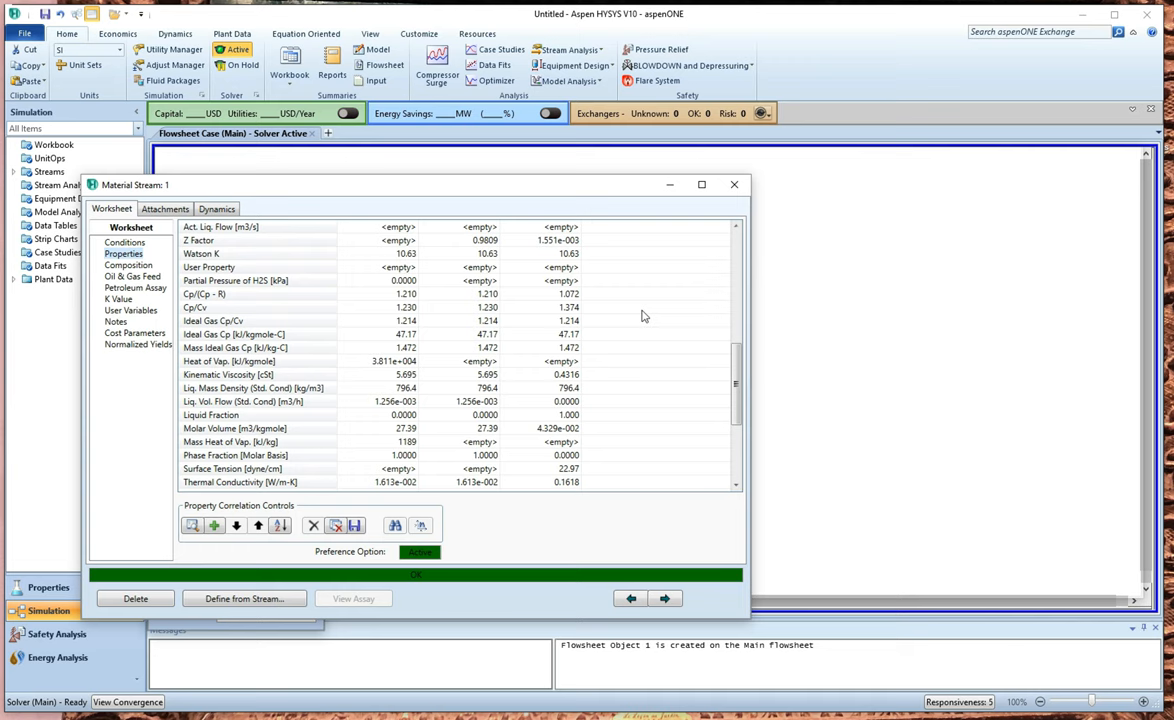
scroll("down", 3)
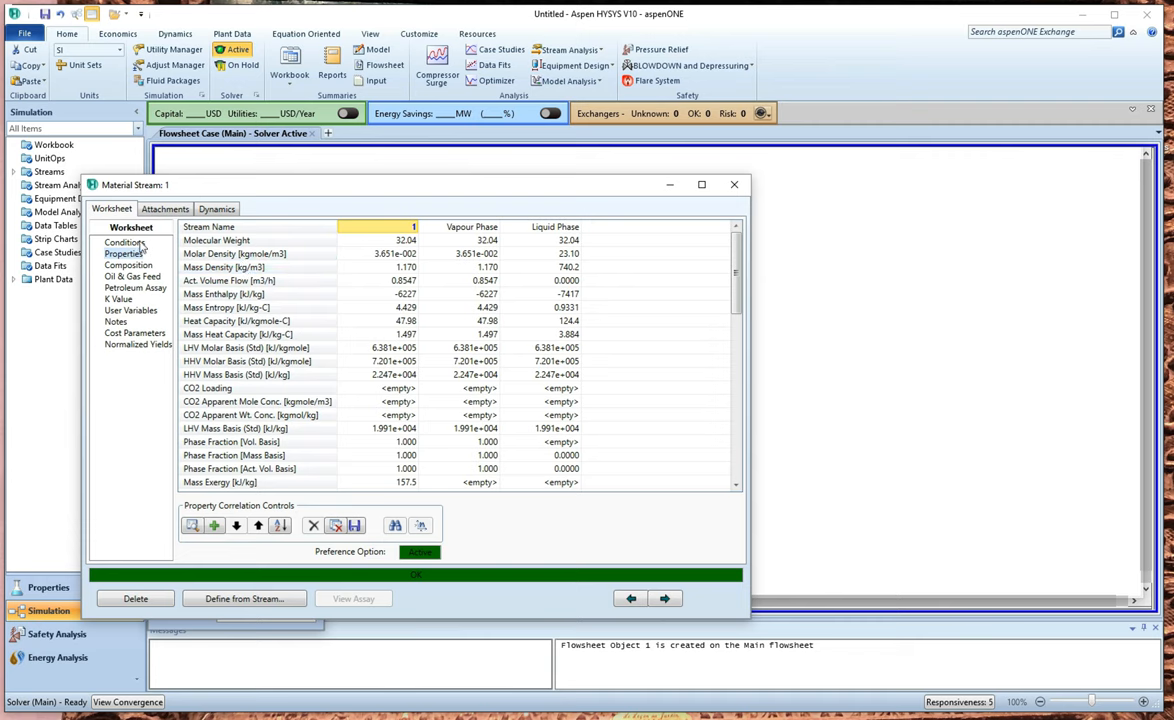
Step: On the Conditions page, set Stream 1's vapour/phase fraction to 0.5000
left_click(124, 242)
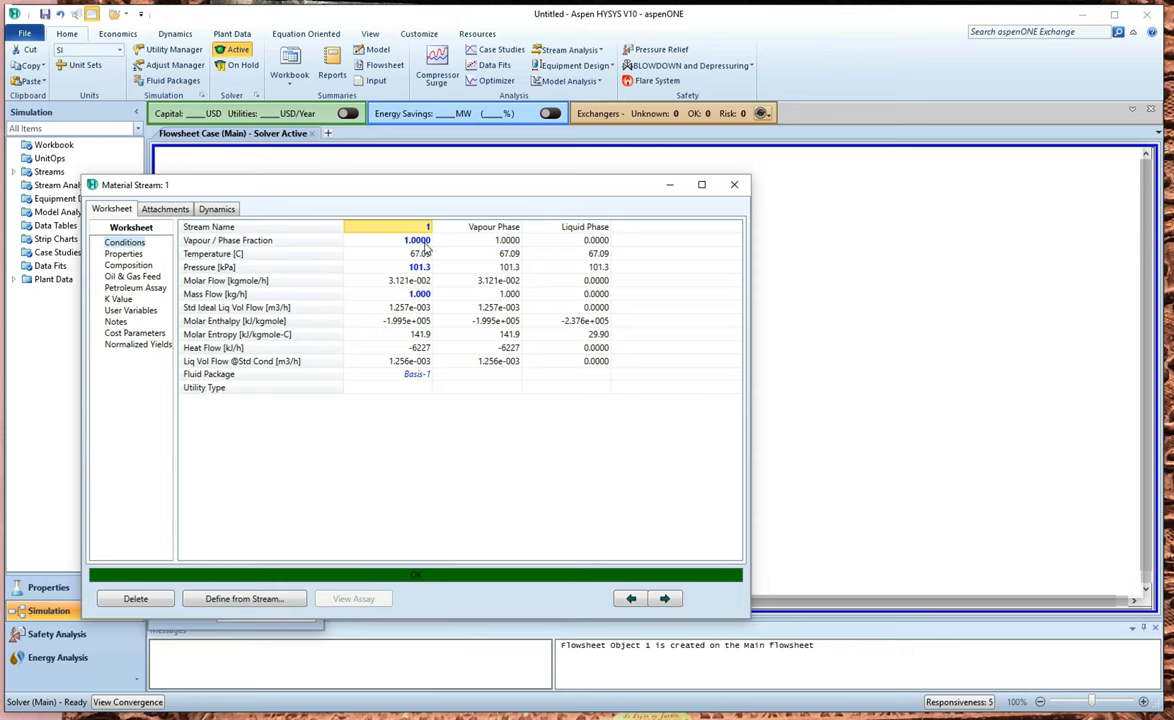
left_click(416, 240)
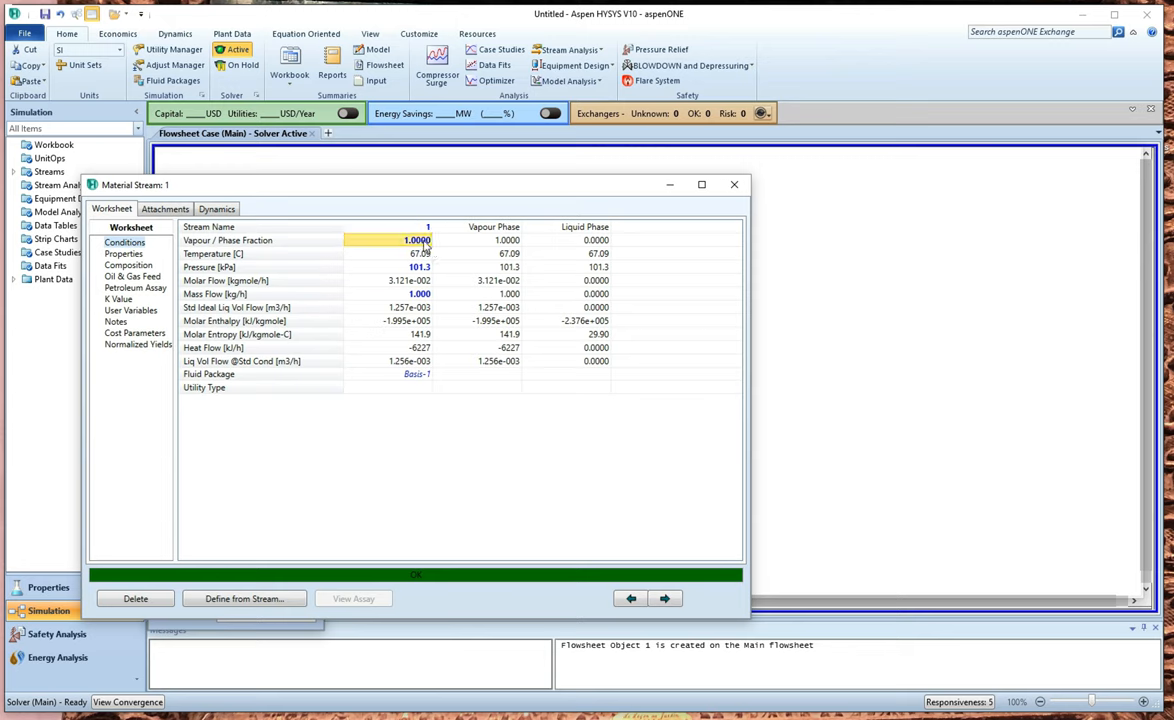
left_click(418, 240)
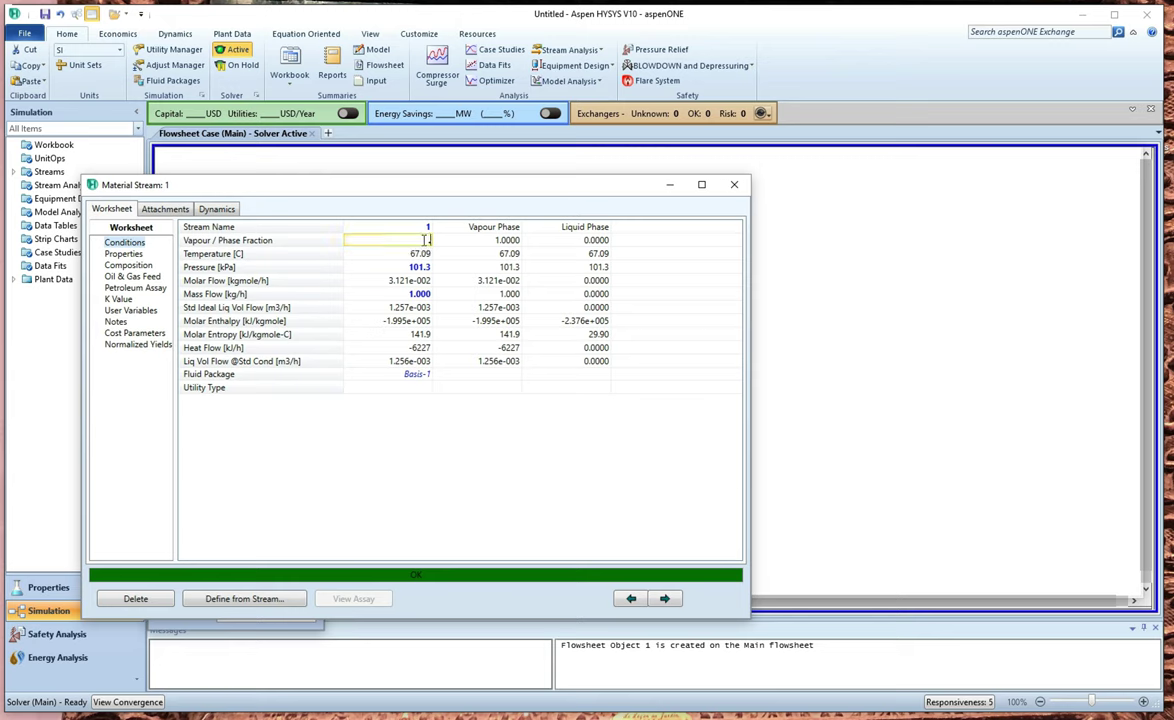
type("0.5000")
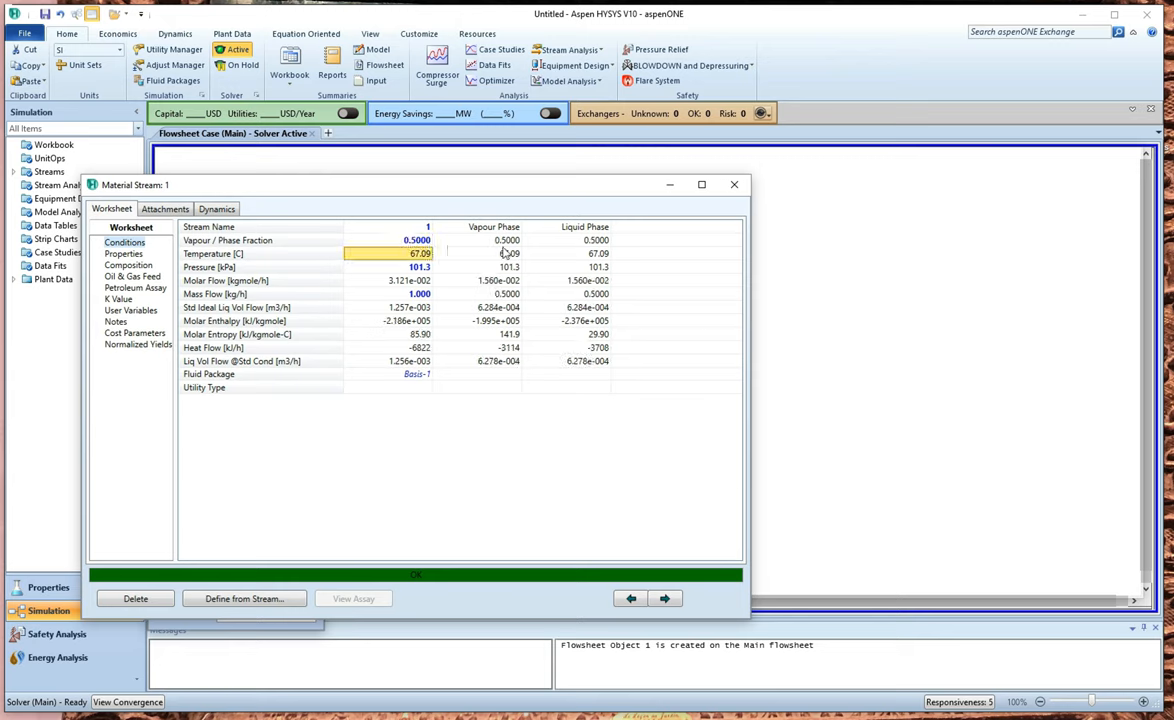
mouse_move(508, 252)
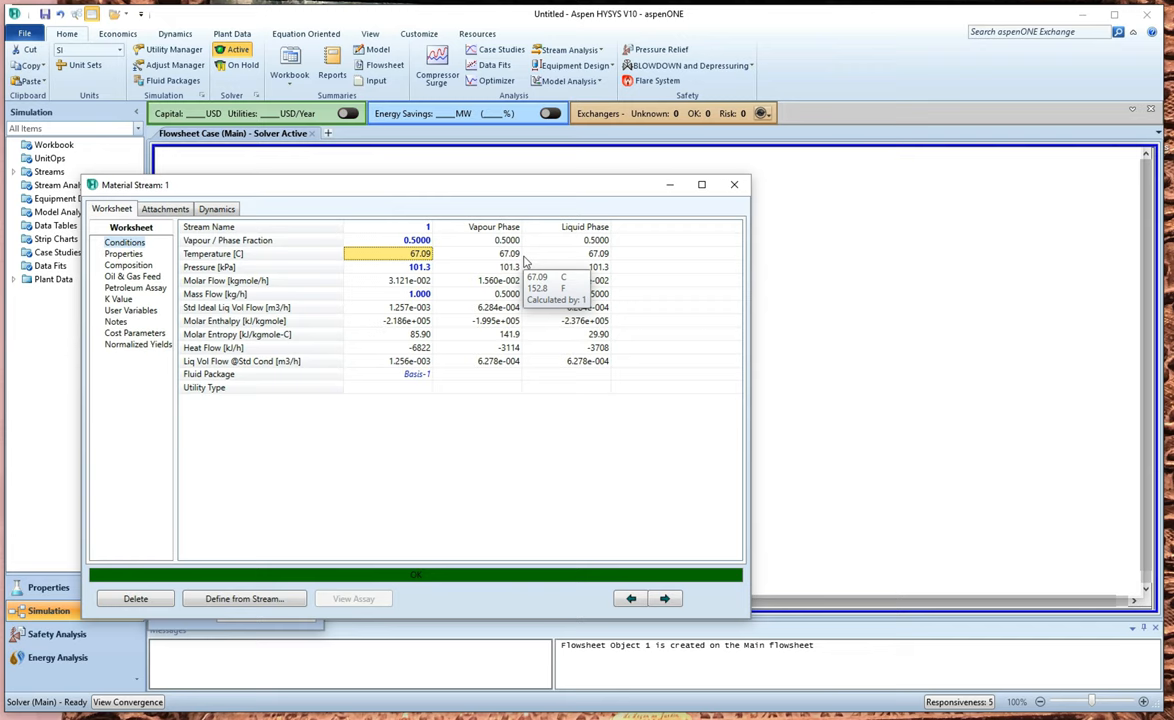
mouse_move(482, 262)
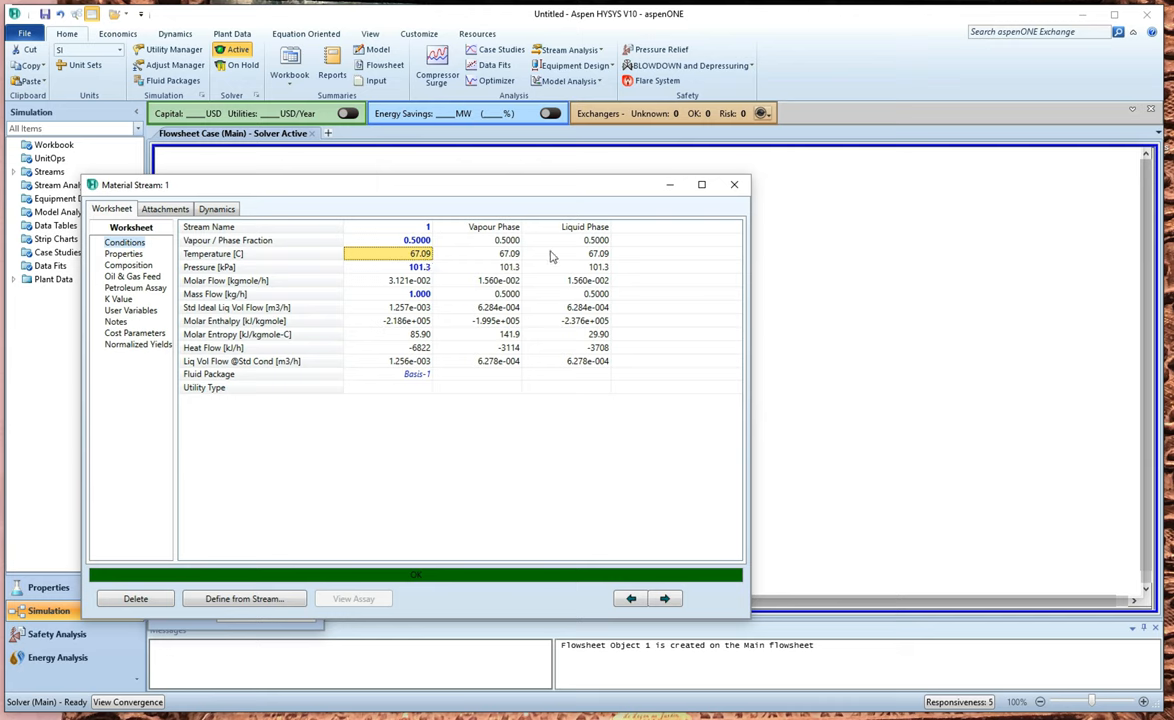
mouse_move(666, 286)
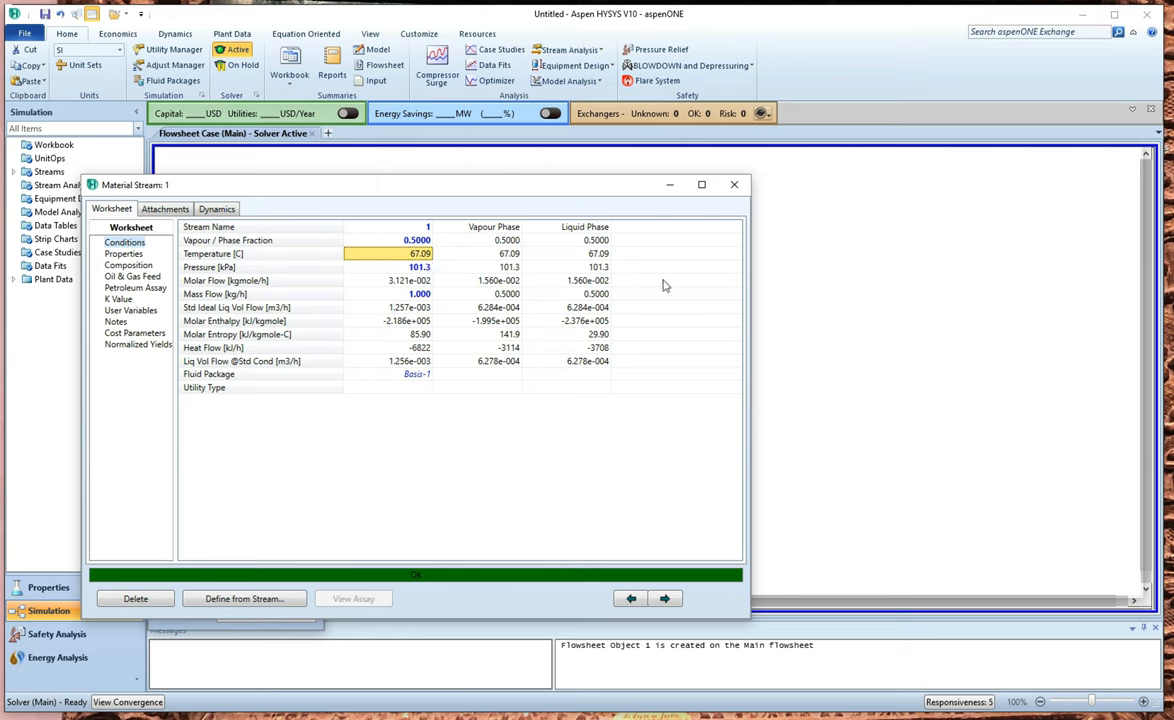